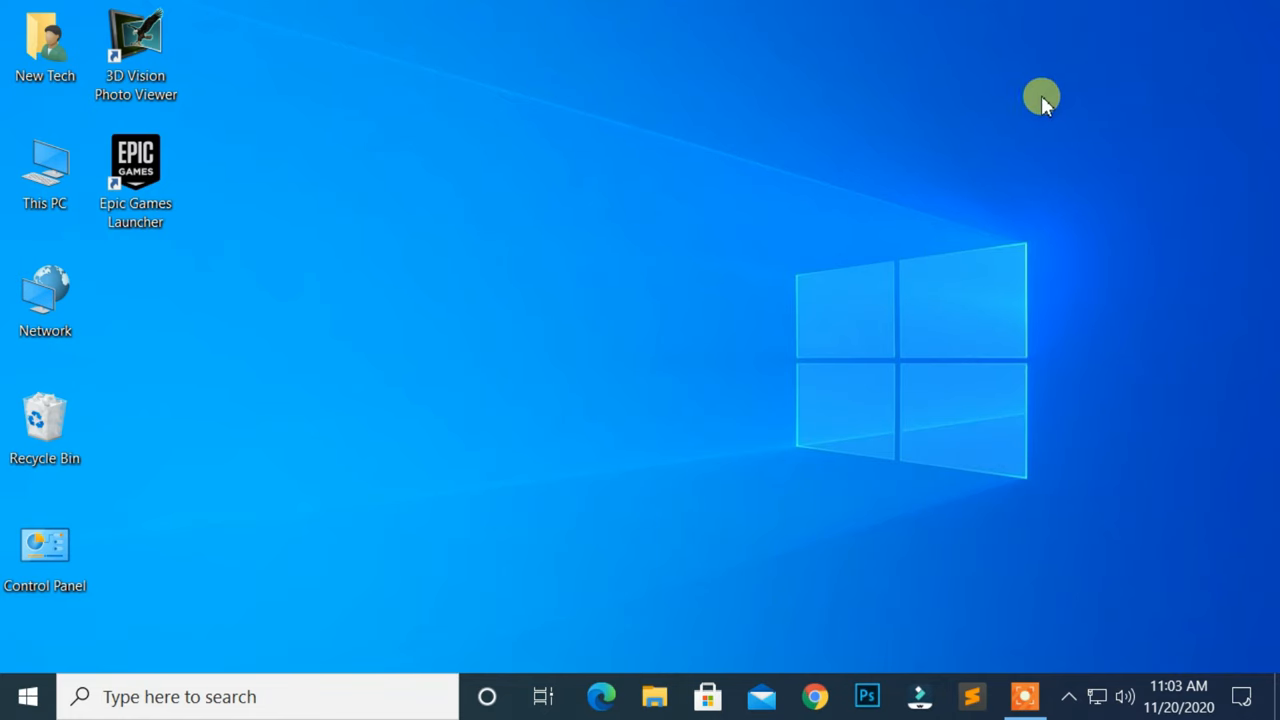
Step: Launch Epic Games Launcher from its desktop shortcut and dismiss the 0xc000007b error
right_click(136, 176)
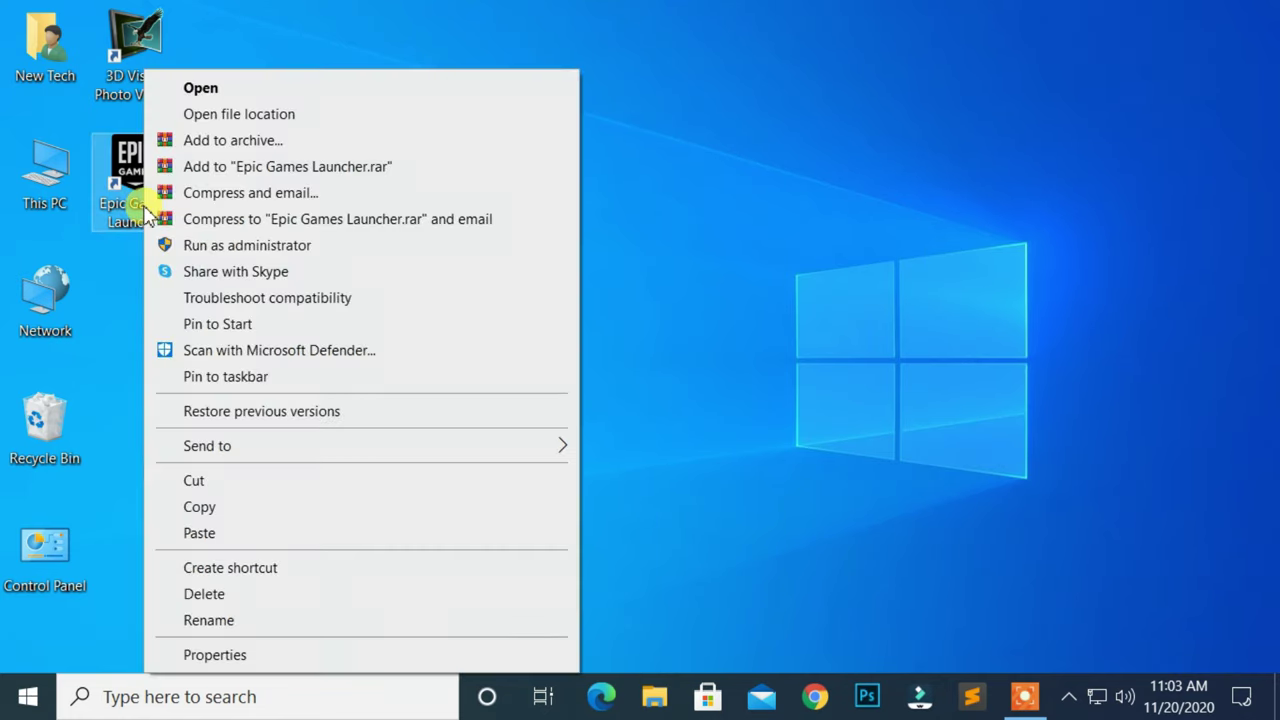
click(200, 88)
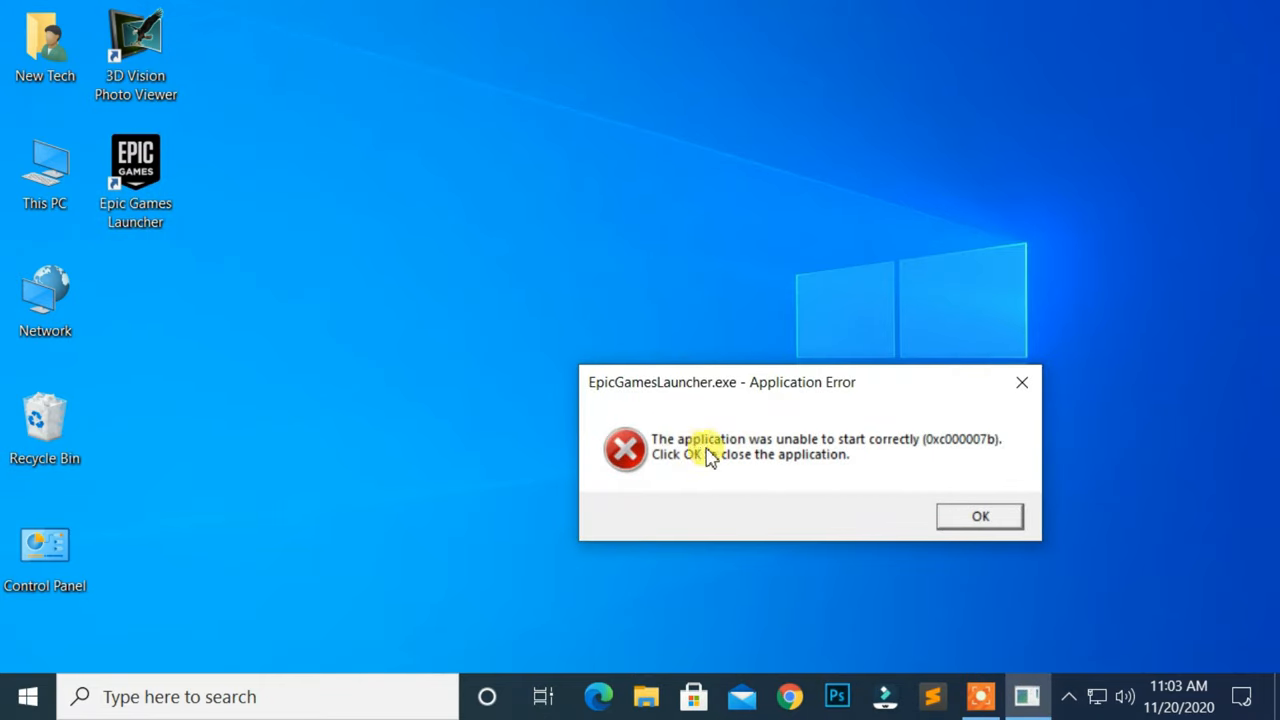
mouse_move(984, 462)
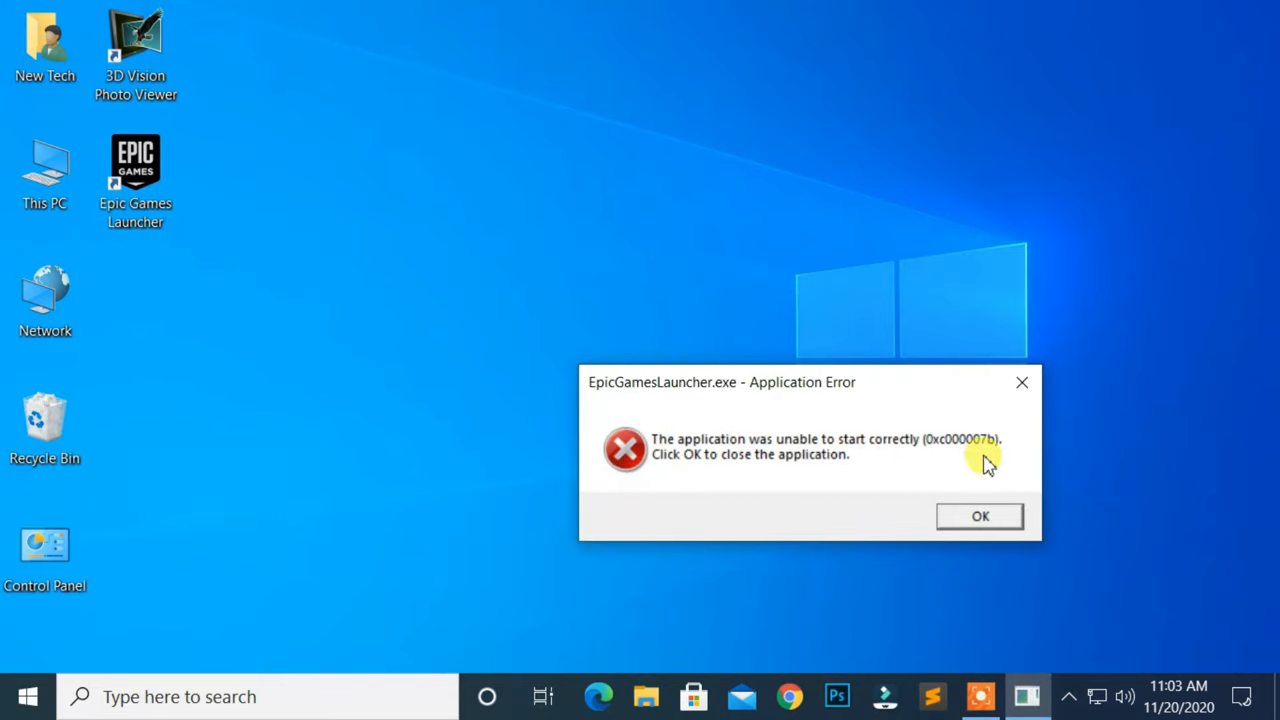
mouse_move(680, 482)
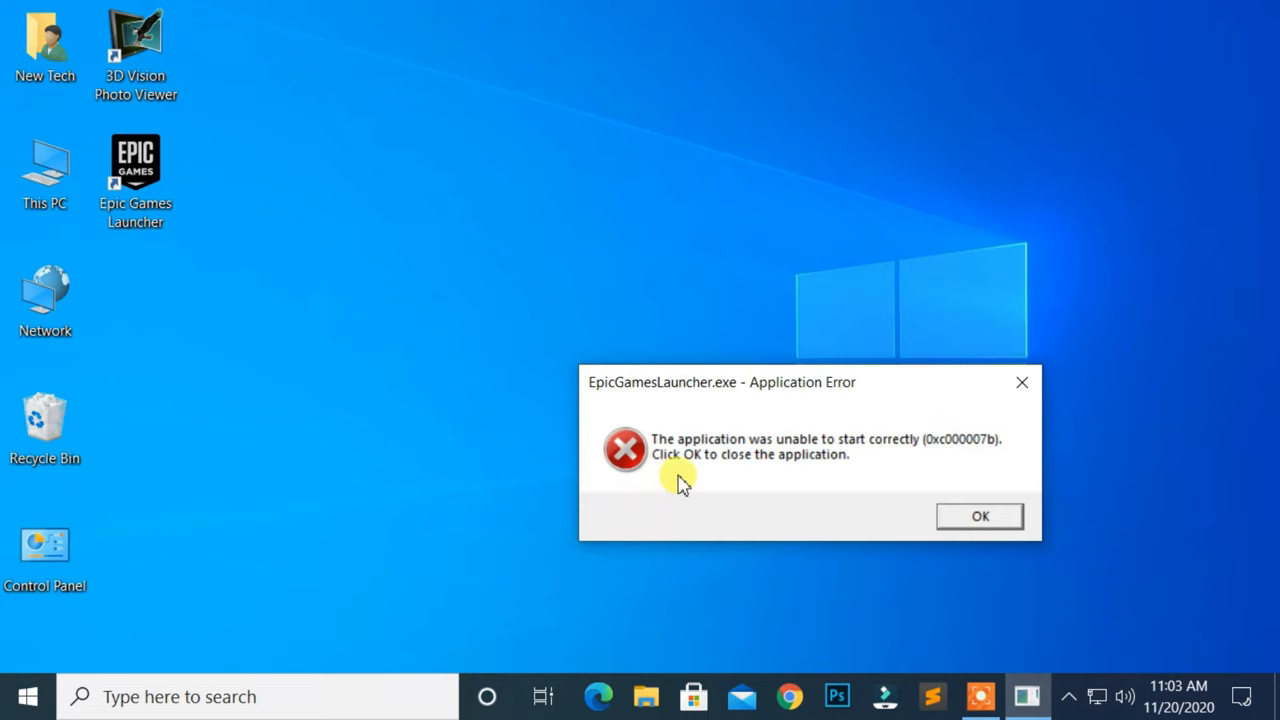
mouse_move(976, 516)
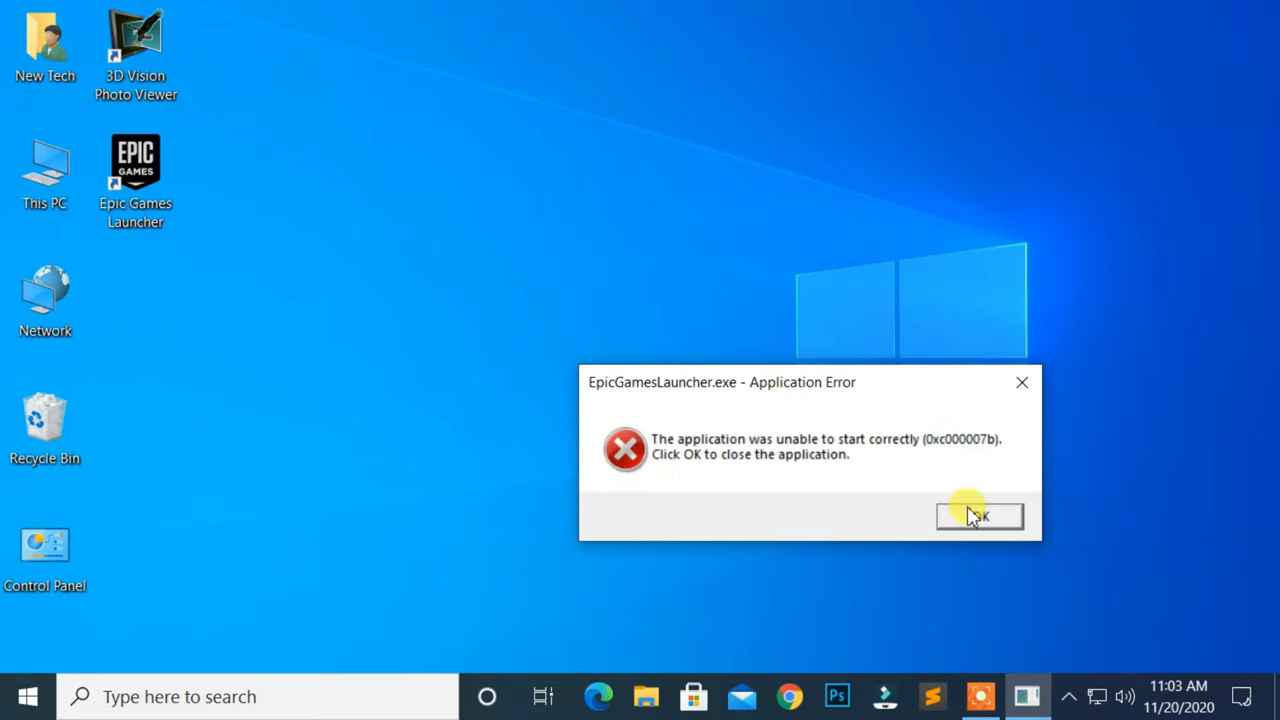
click(980, 516)
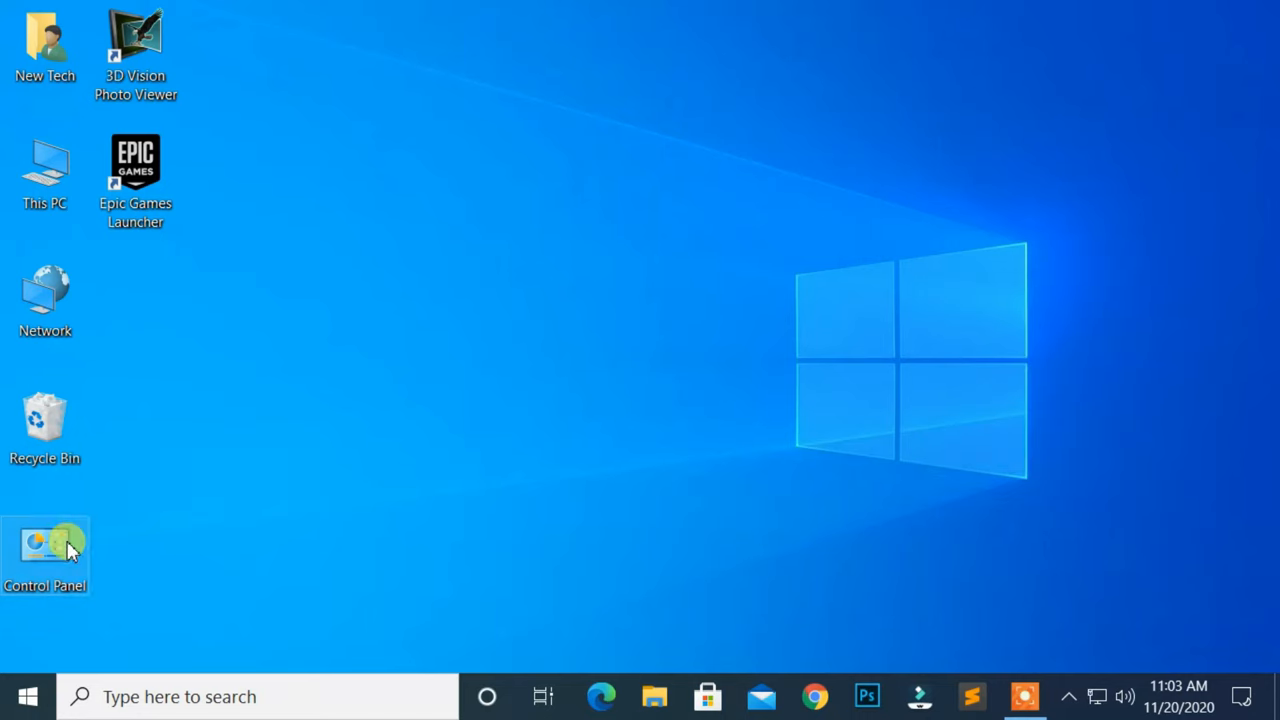
Step: Go to Control Panel > Programs and bring up the Windows features list
double_click(44, 544)
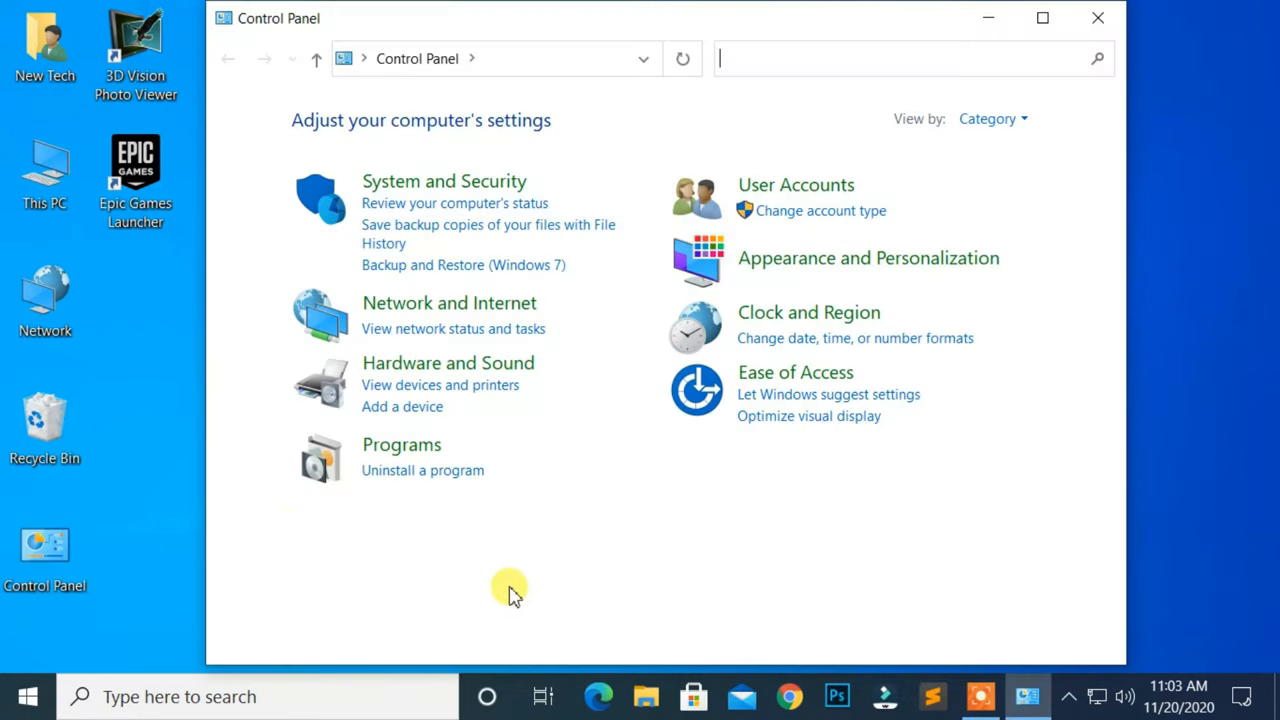
click(400, 444)
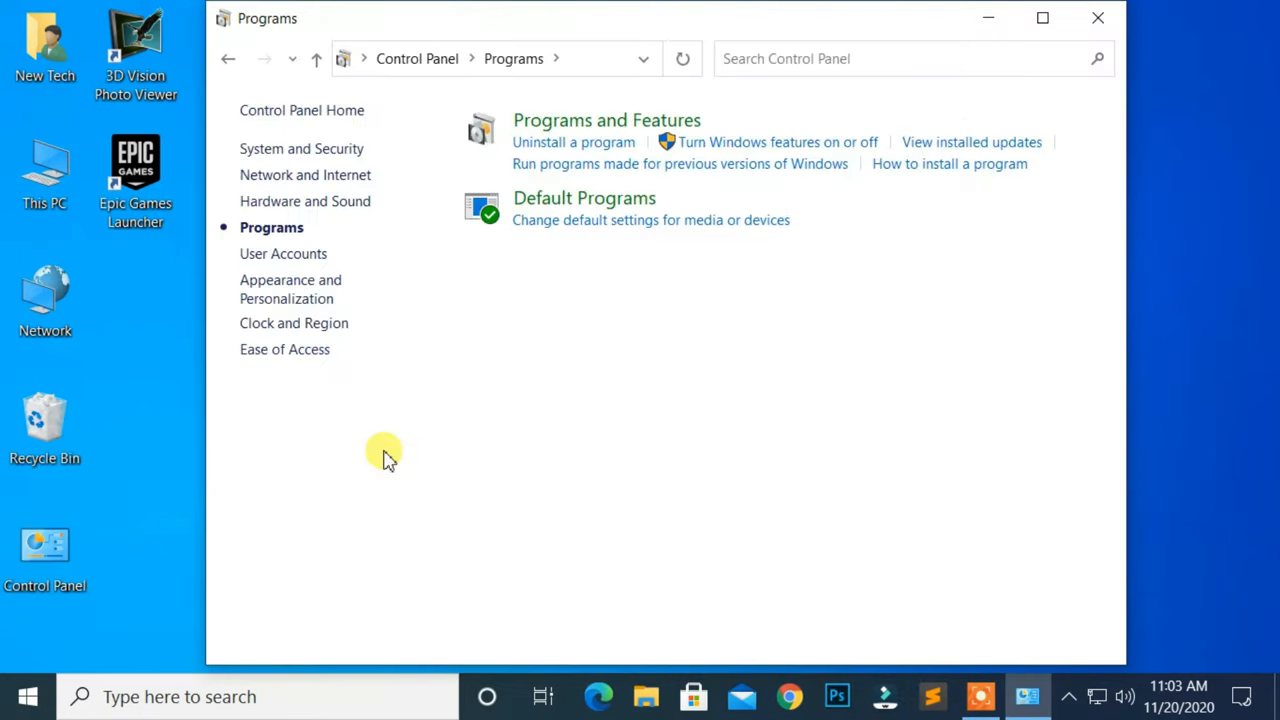
mouse_move(728, 270)
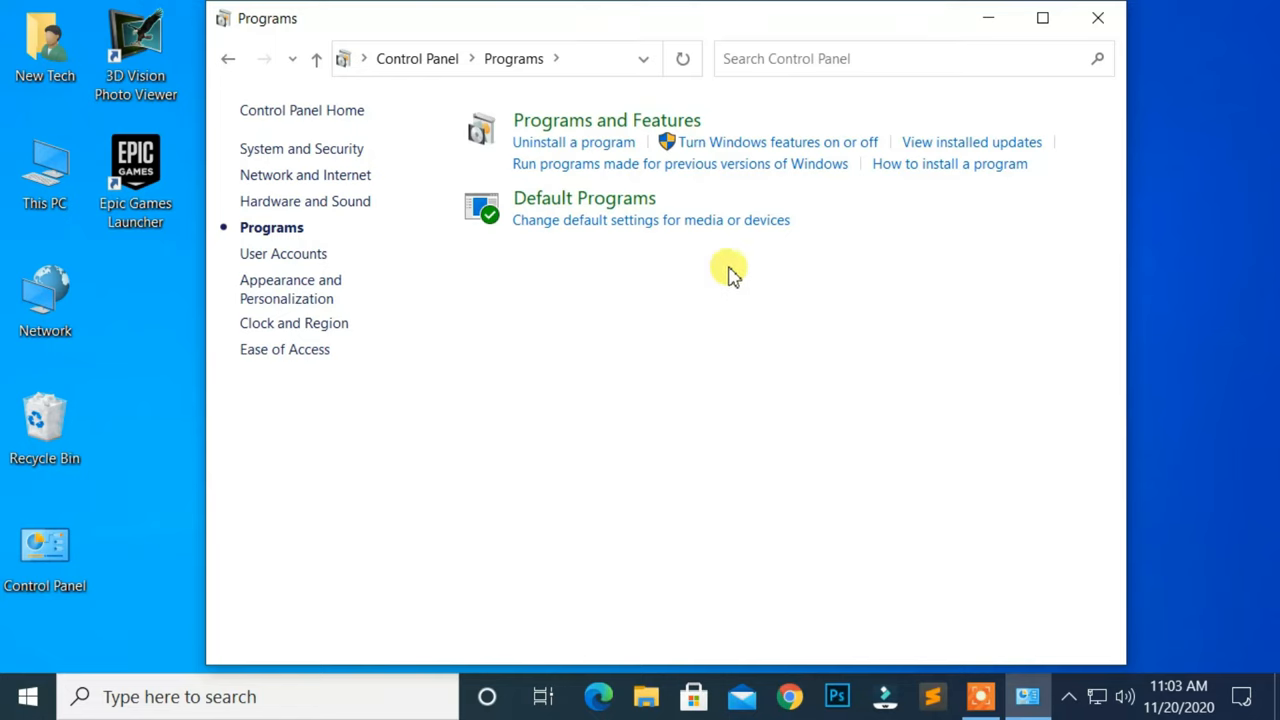
mouse_move(760, 142)
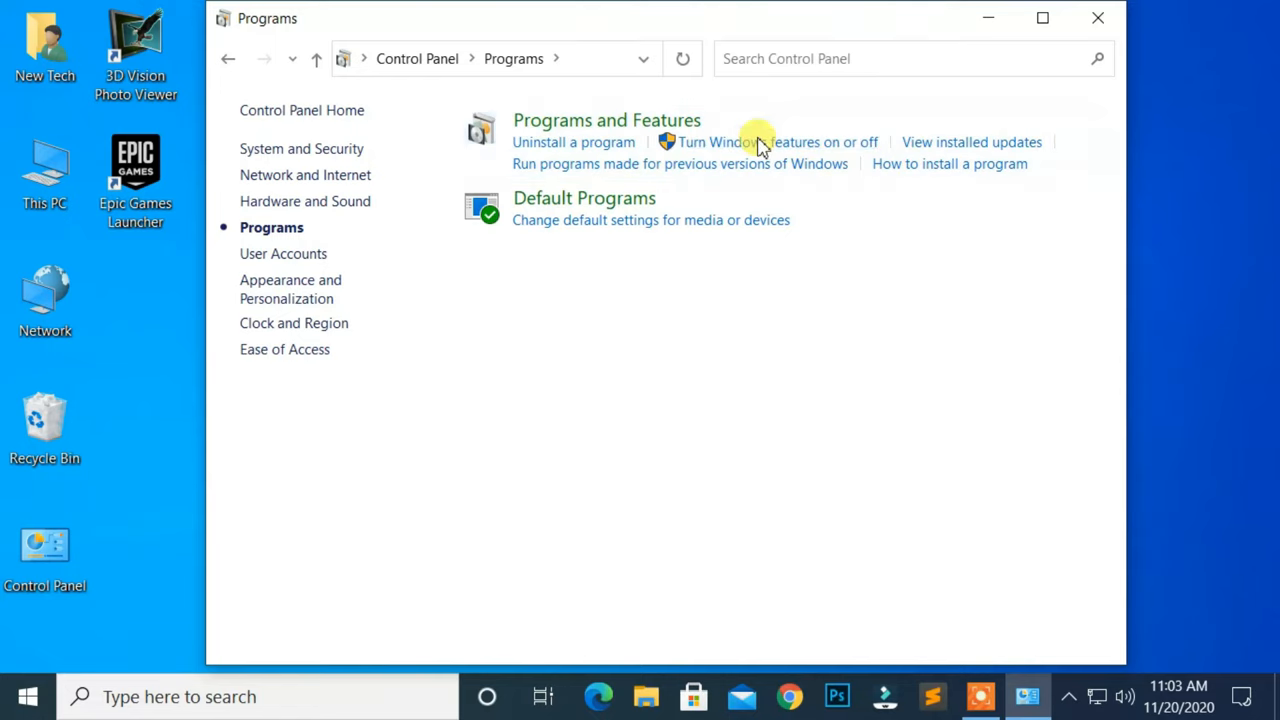
click(768, 140)
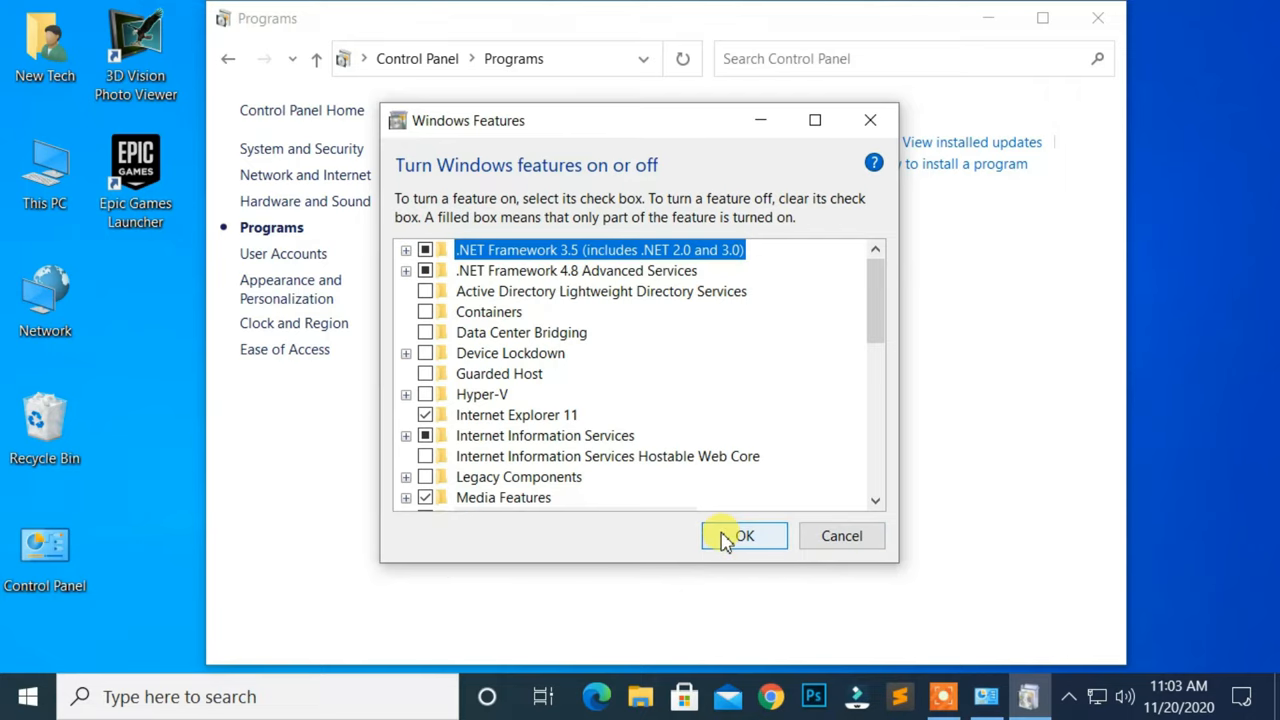
Step: Apply .NET Framework 3.5 via Windows Update download, close setup, and dismiss the relaunch error
click(744, 536)
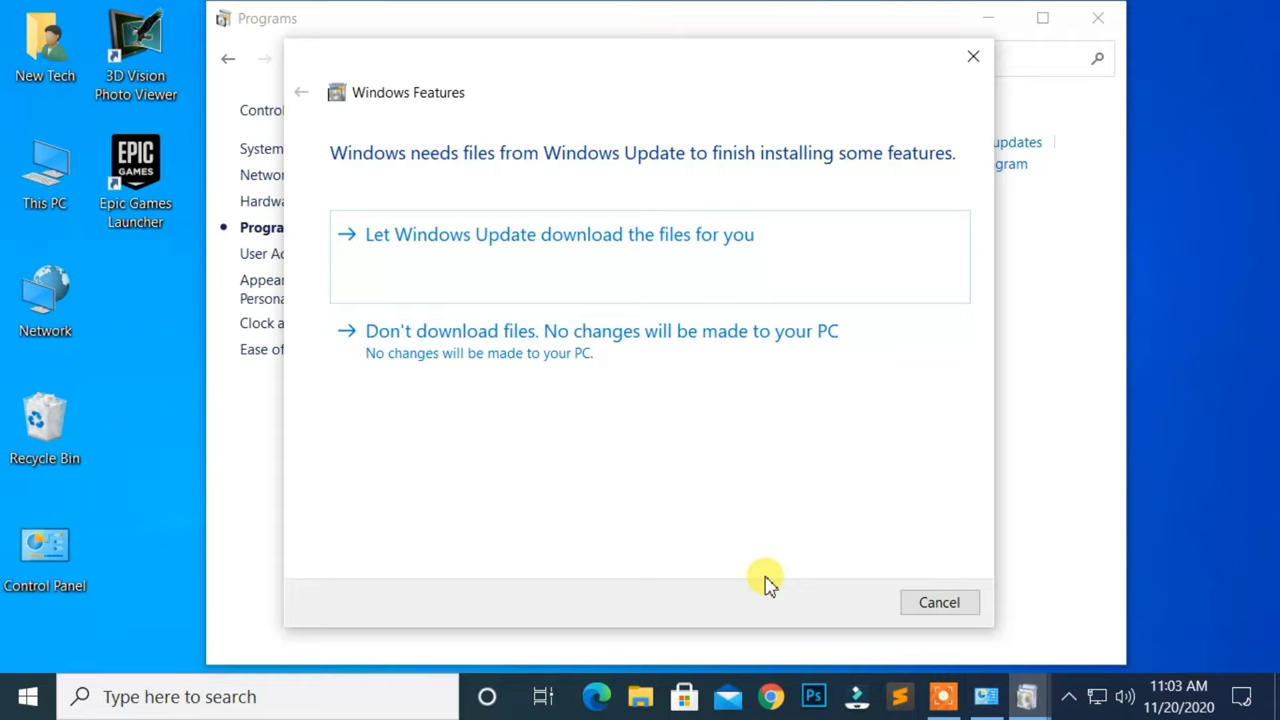
mouse_move(760, 512)
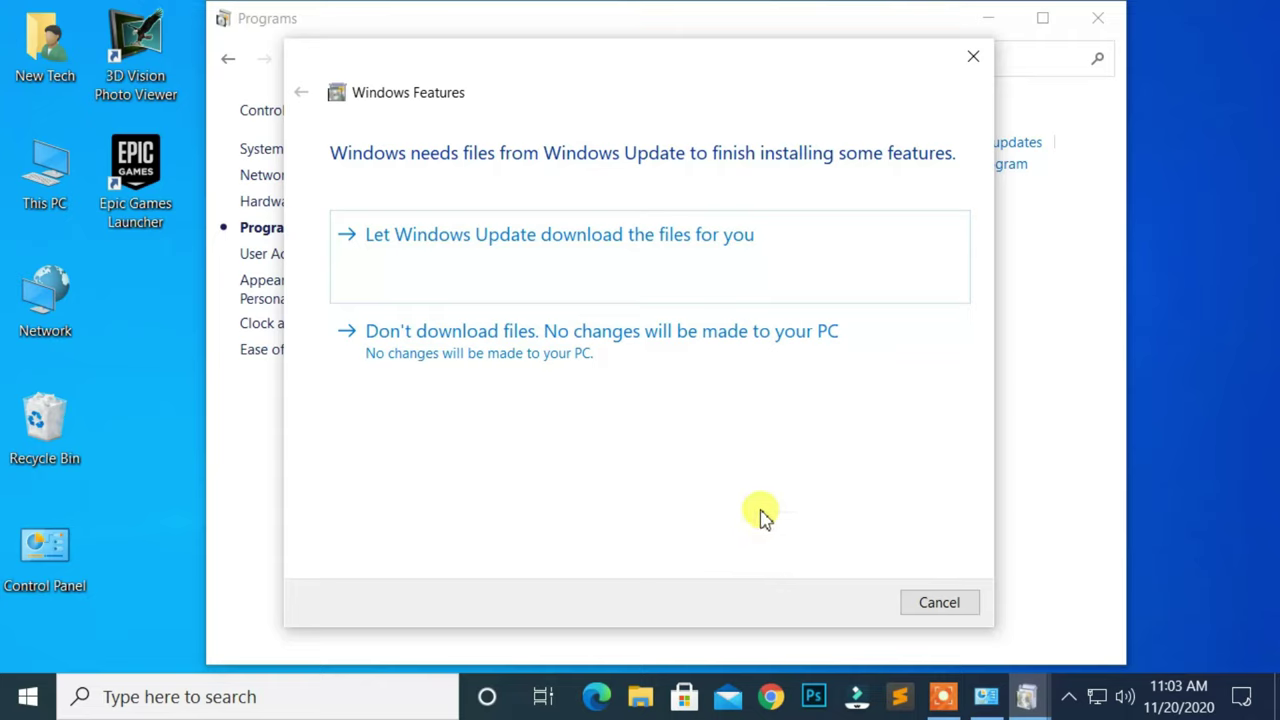
click(560, 234)
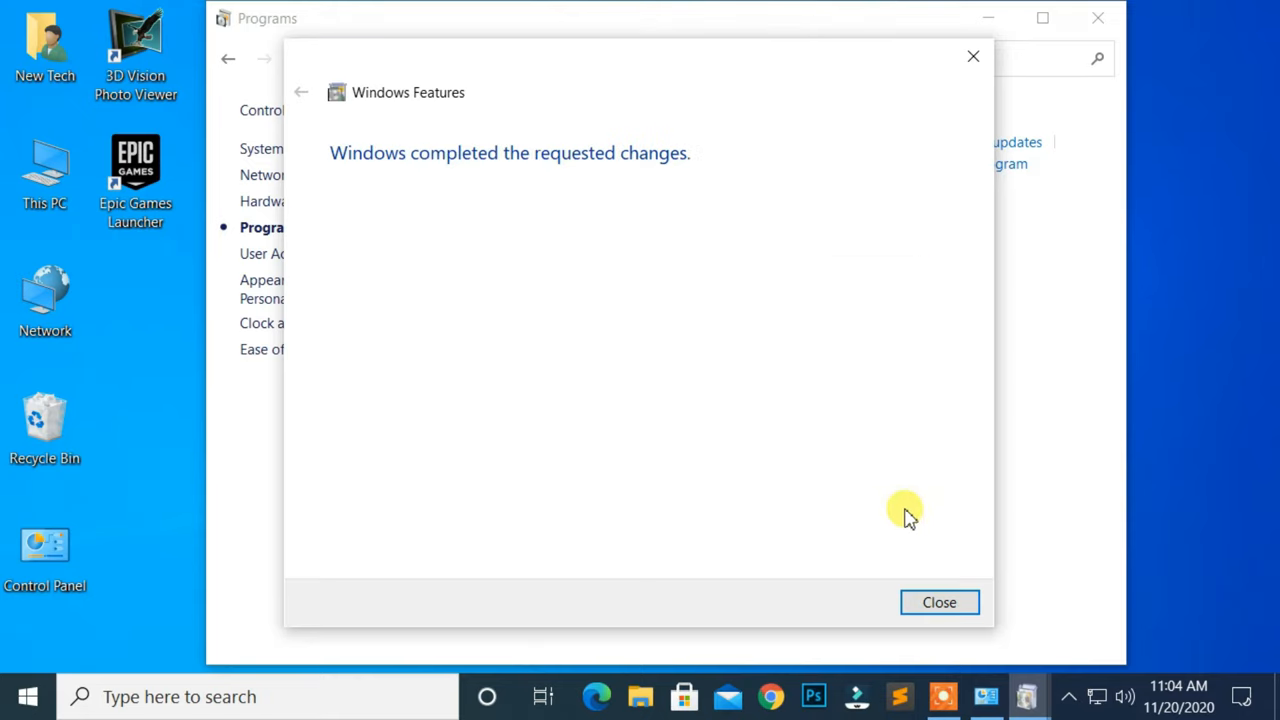
click(938, 602)
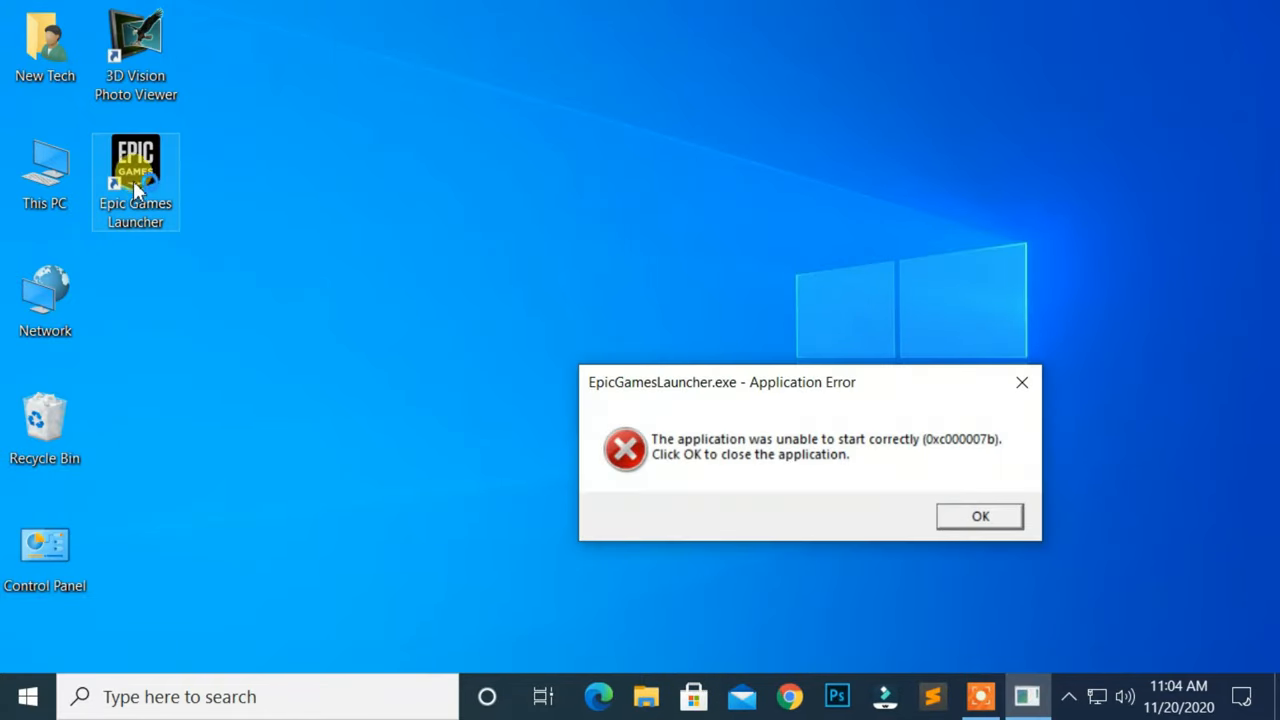
click(980, 516)
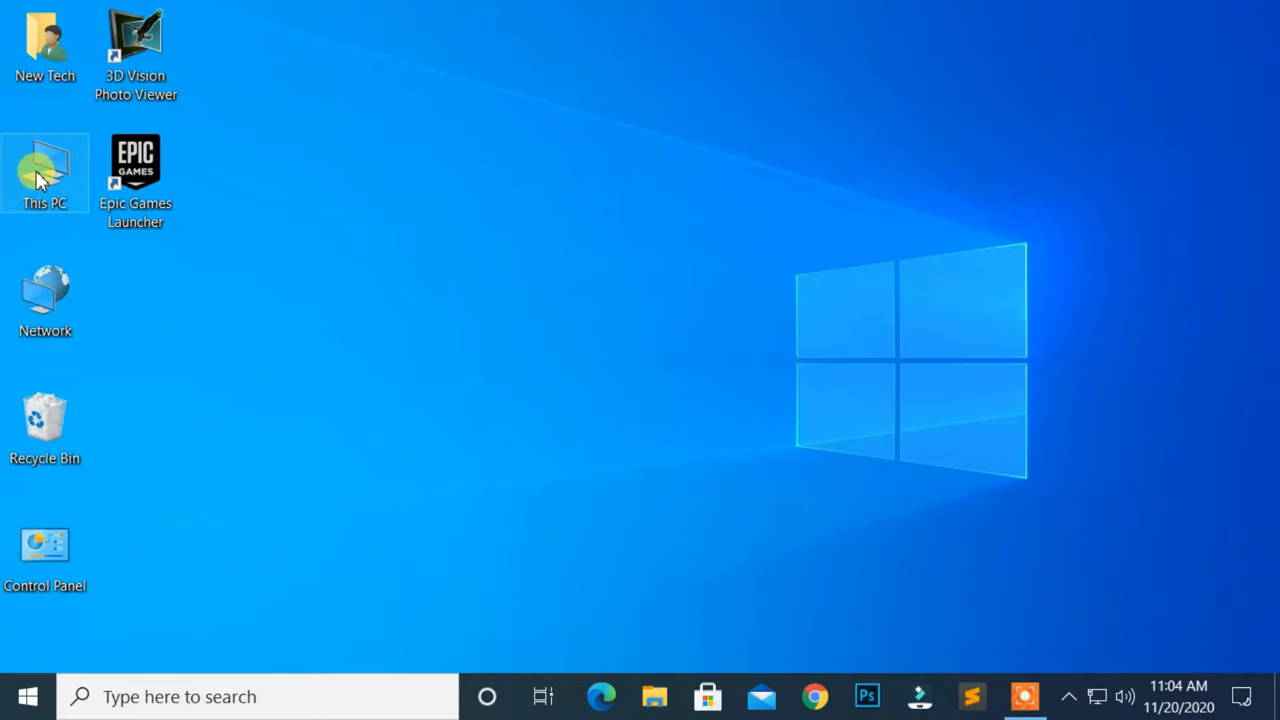
Step: Navigate This PC > Local Disk C > Windows > System32
double_click(44, 170)
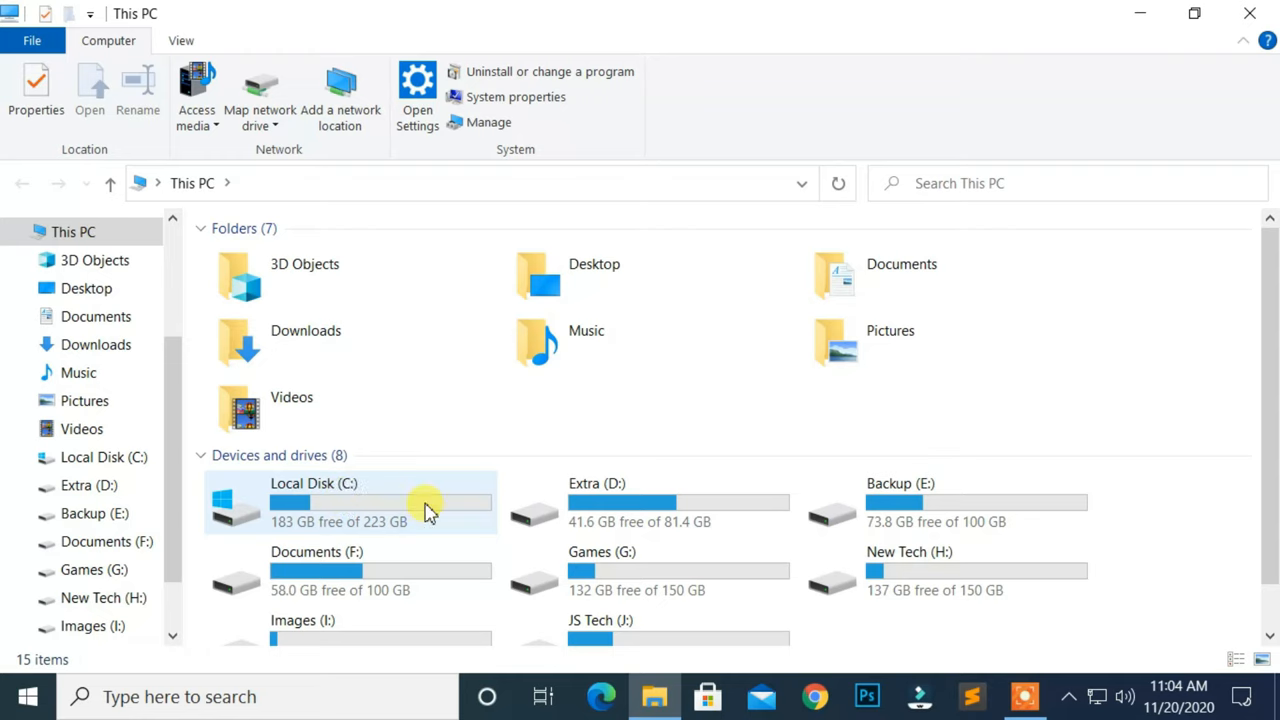
double_click(312, 500)
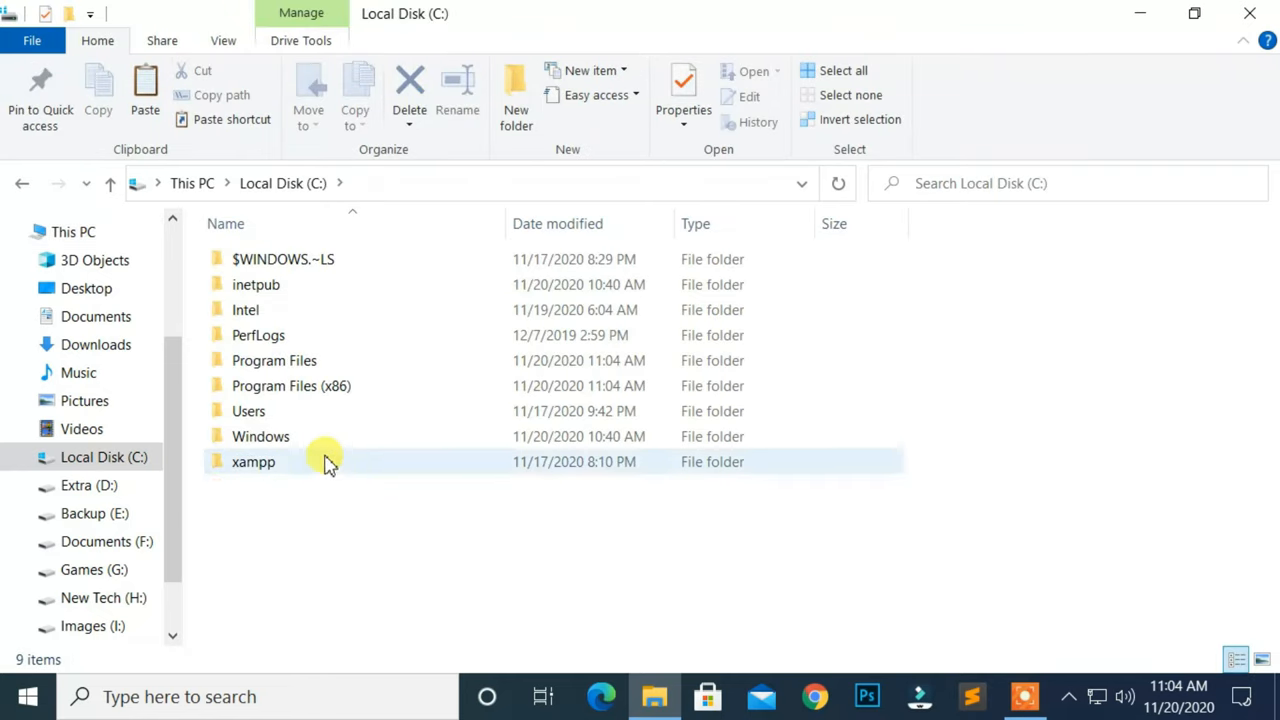
double_click(260, 436)
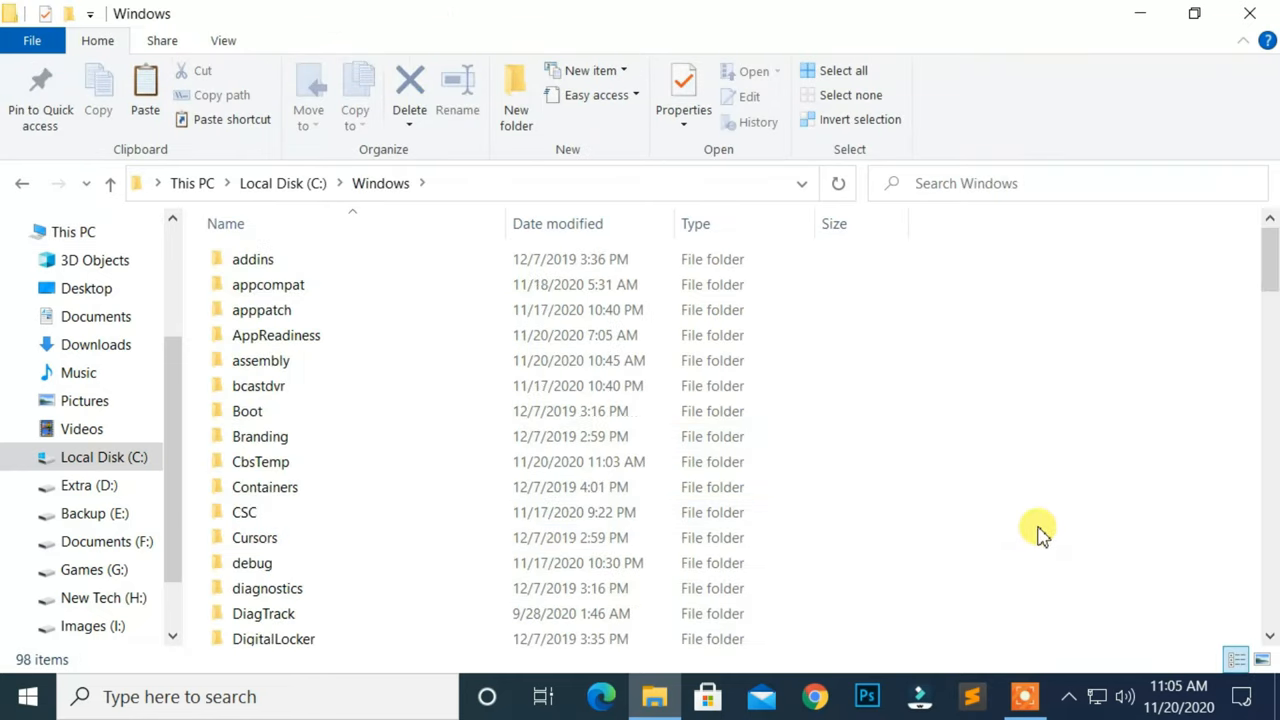
click(260, 606)
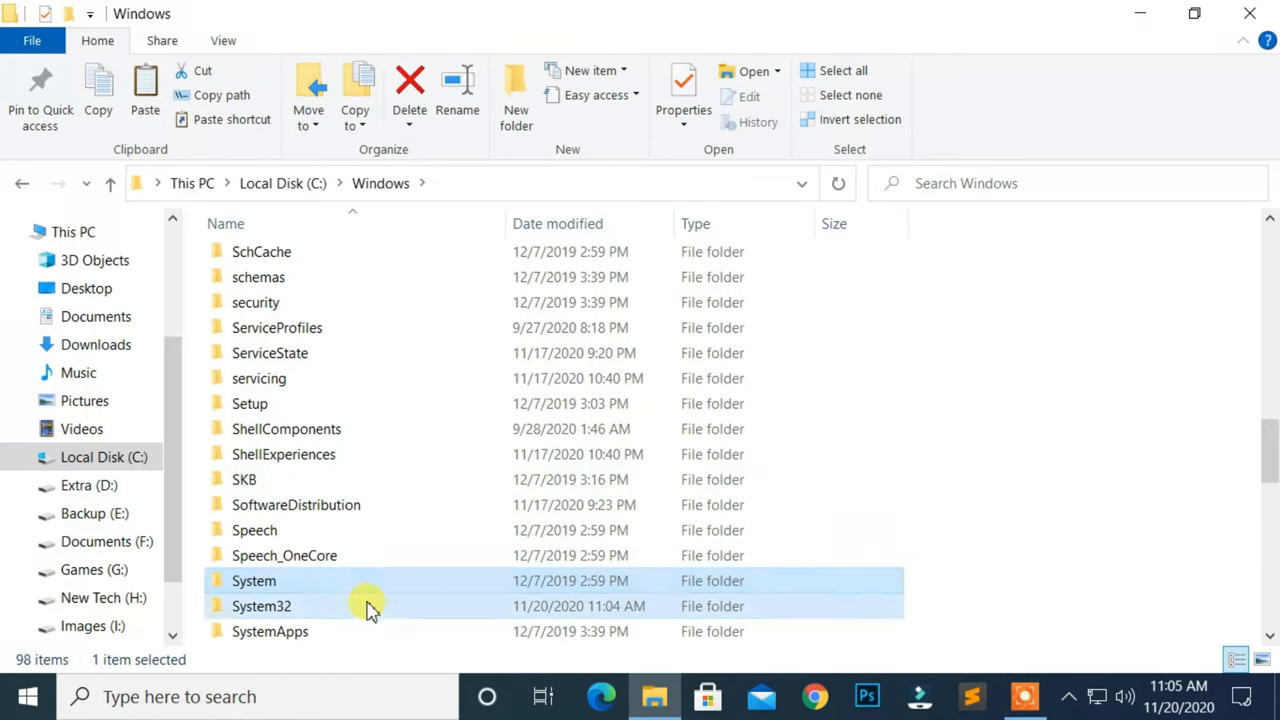
double_click(260, 606)
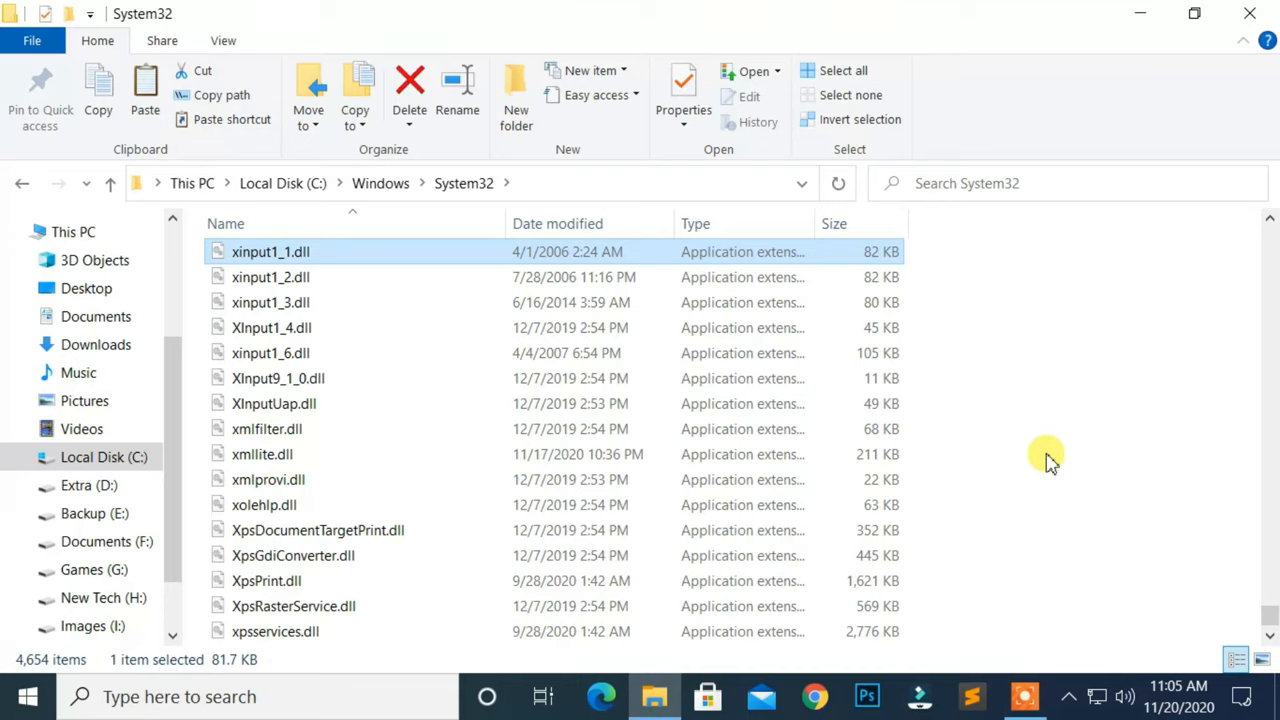
Step: Delete xinput1_3.dll from the System32 folder
click(270, 302)
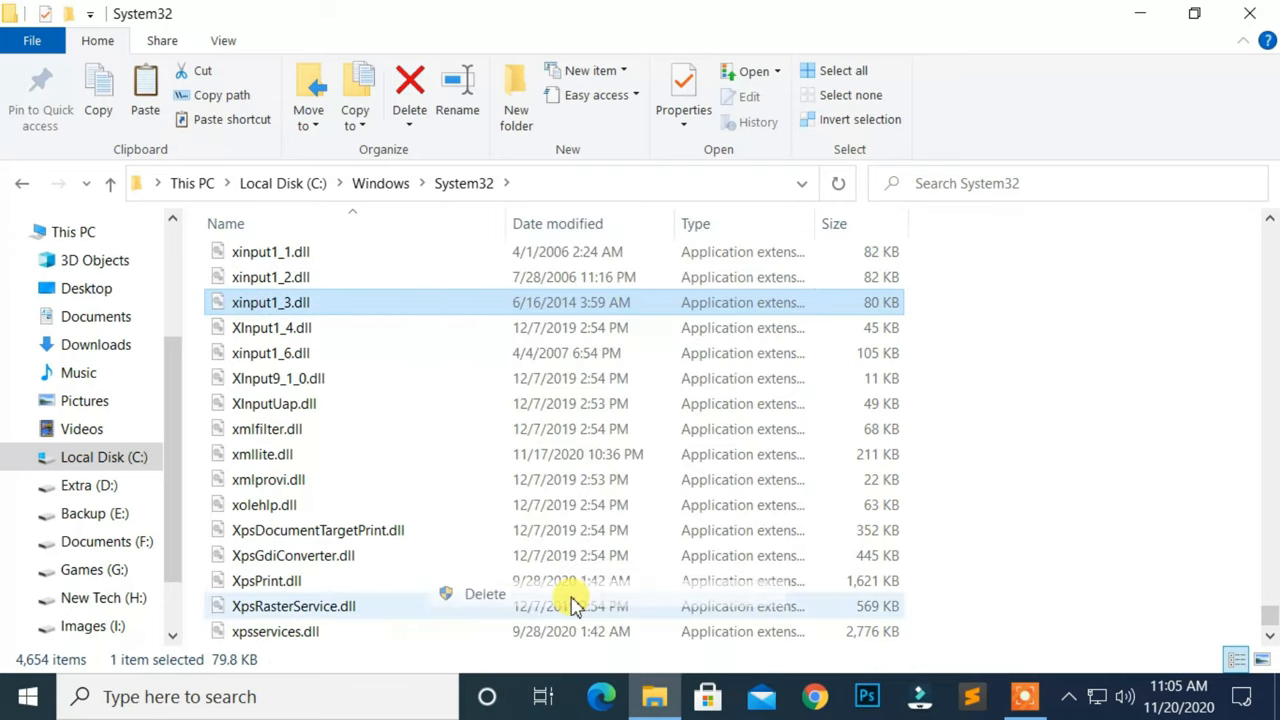
click(108, 184)
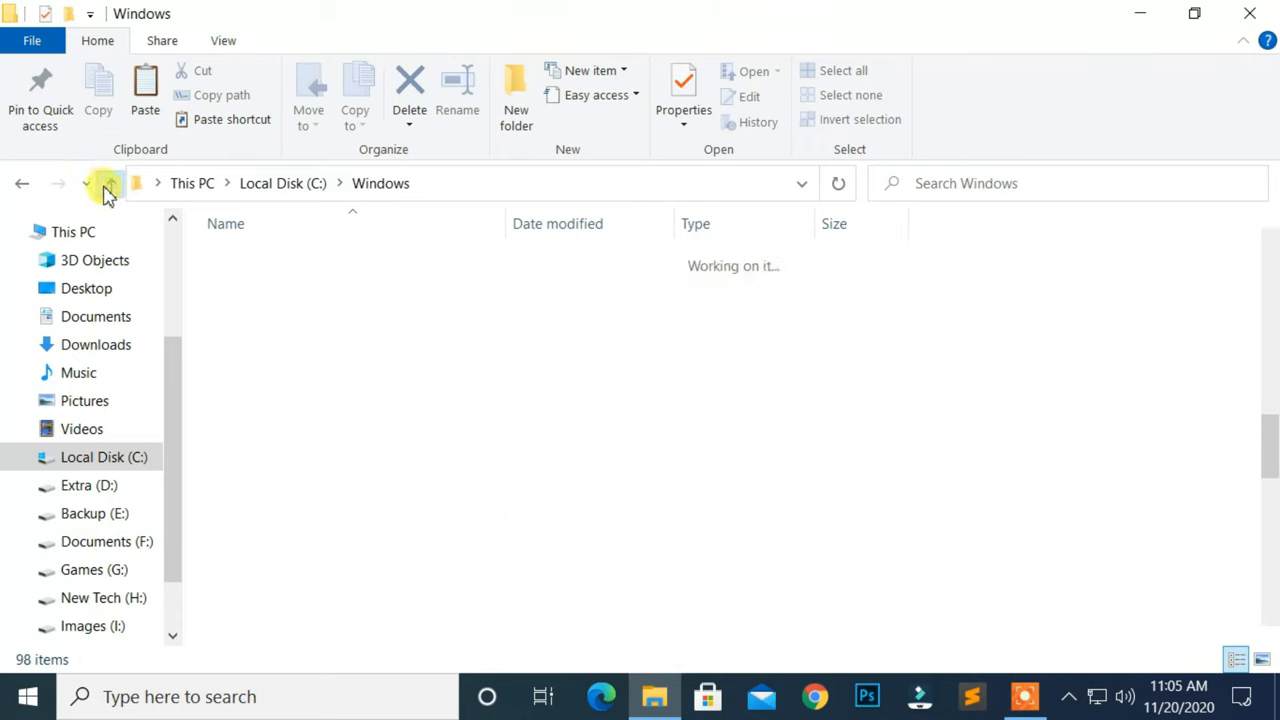
Step: Delete xinput1_3.dll from Windows\SysWOW64, then bring up Chrome
click(268, 556)
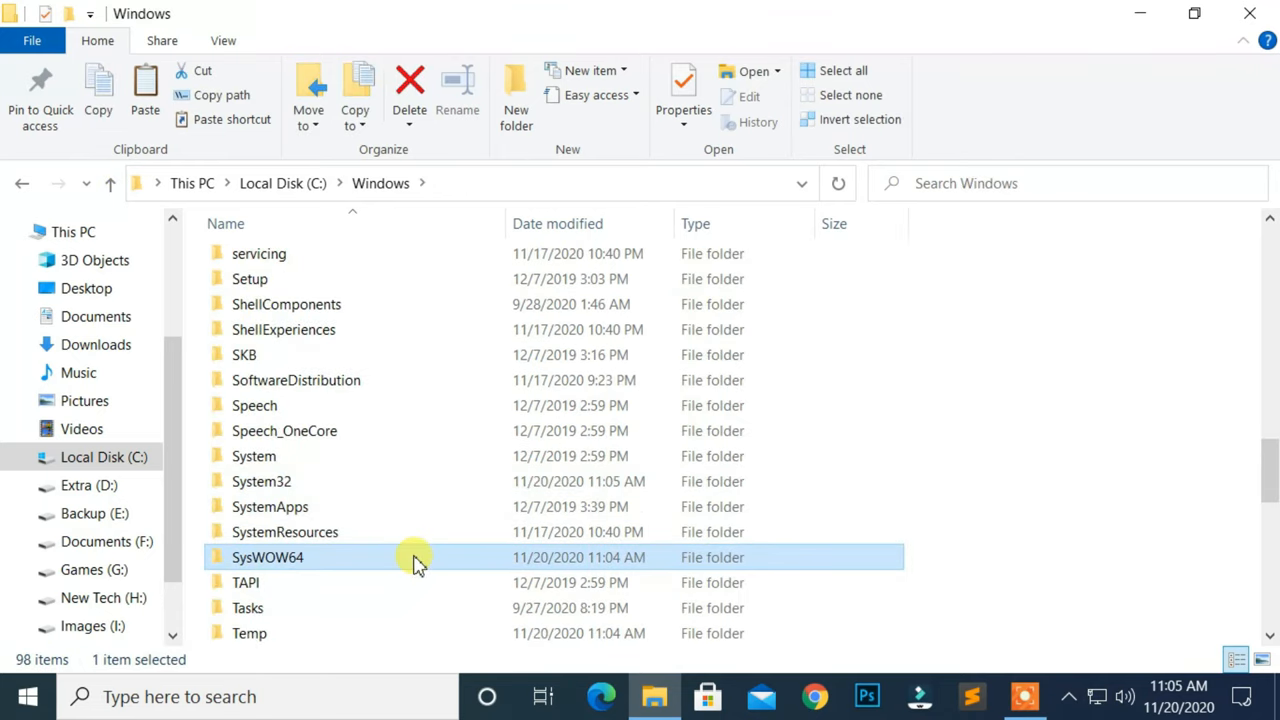
double_click(268, 556)
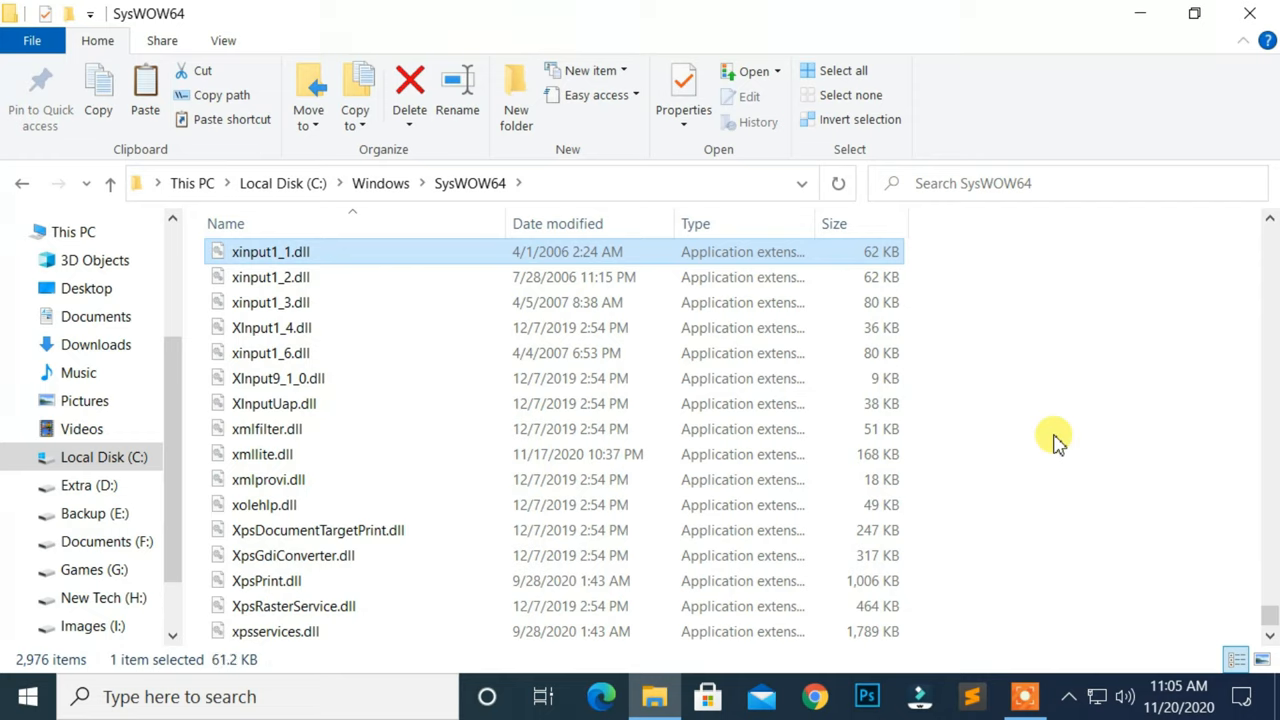
click(270, 302)
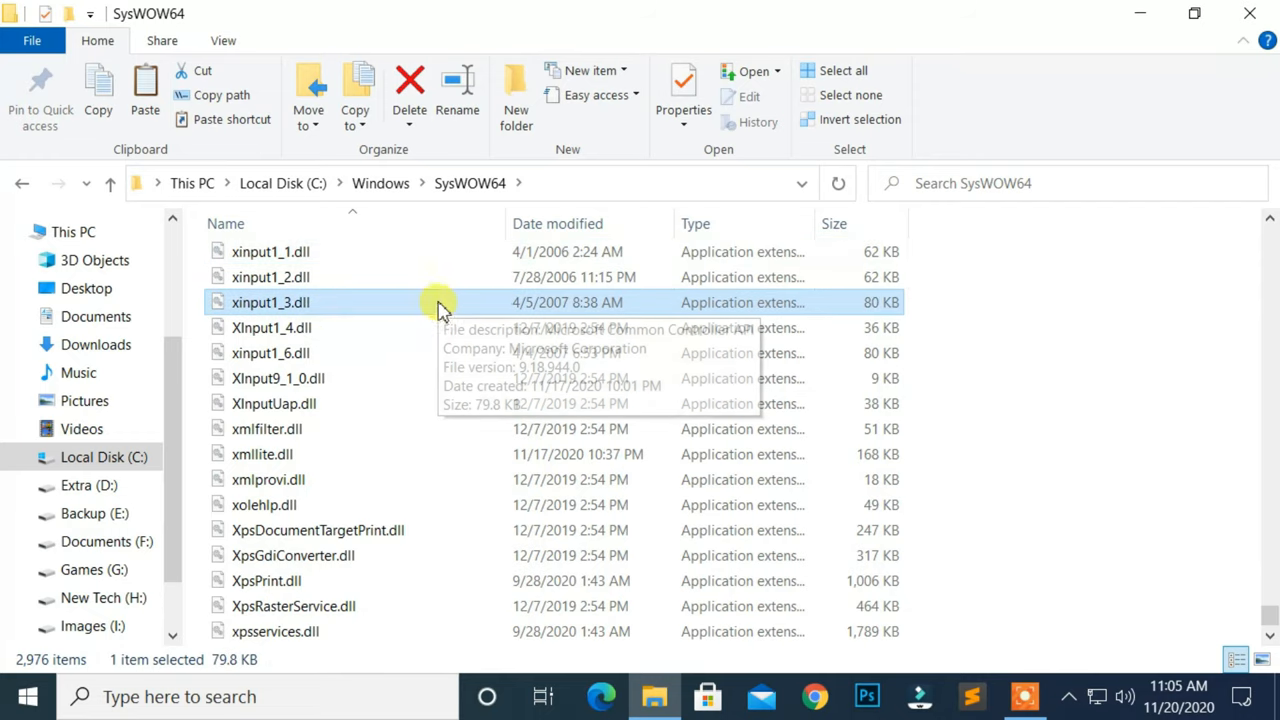
click(408, 90)
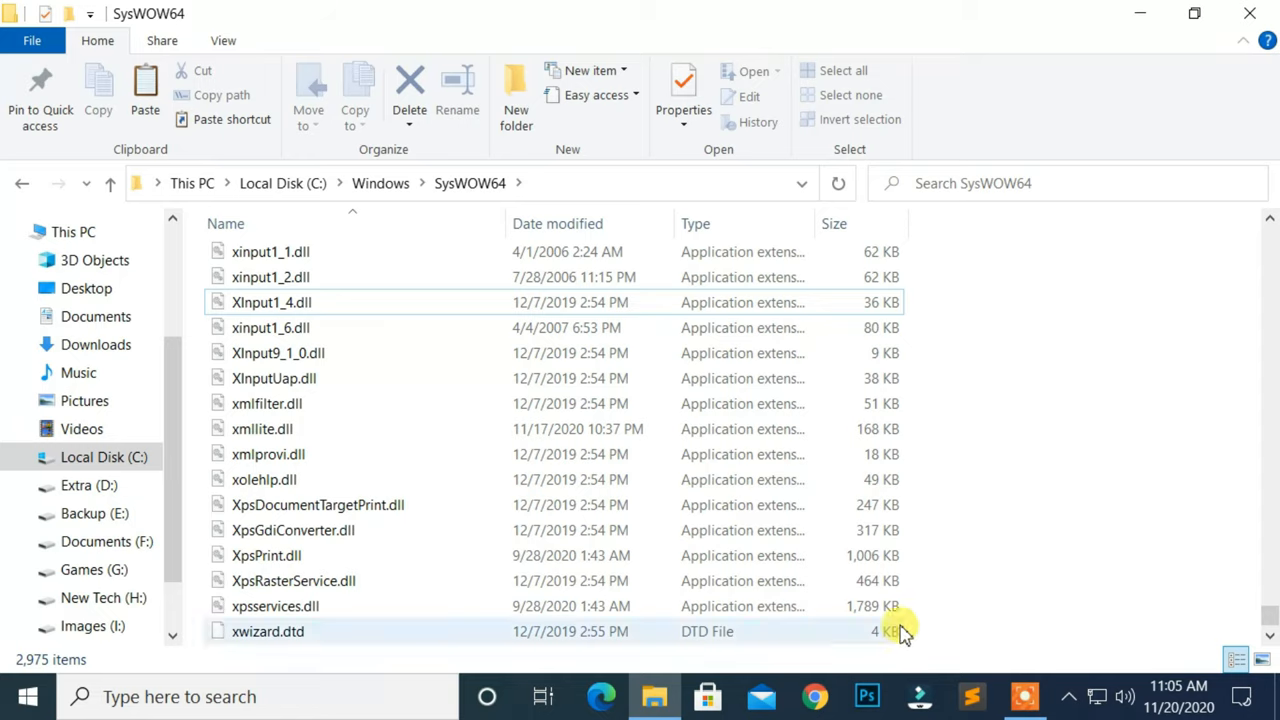
click(816, 696)
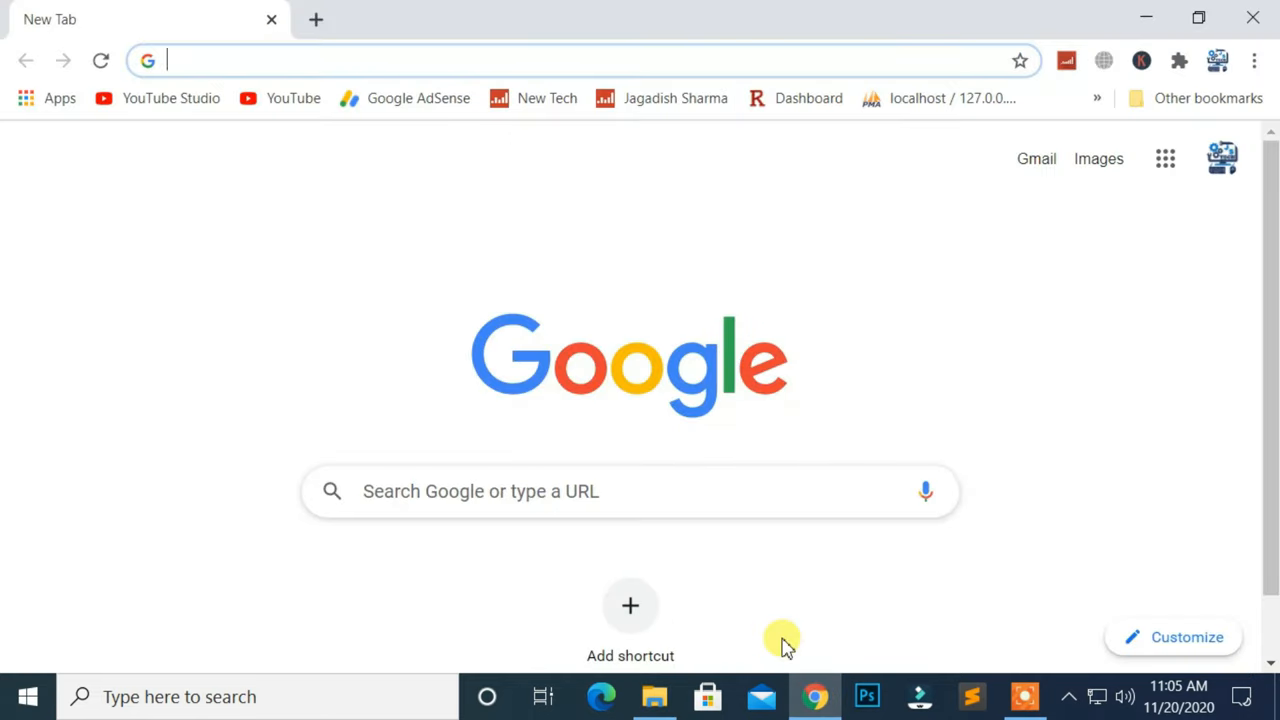
Step: Search 'directx' and download Microsoft's DirectX End-User Runtime Web Installer
text(directx)
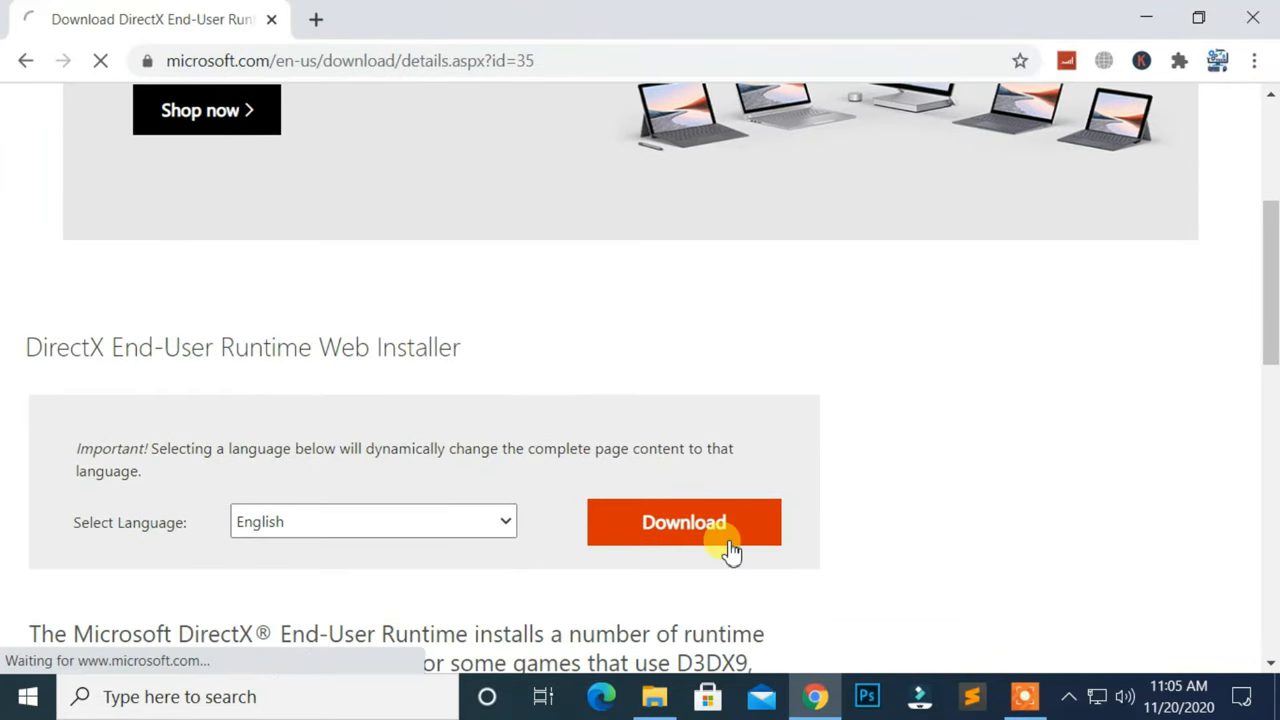
click(684, 522)
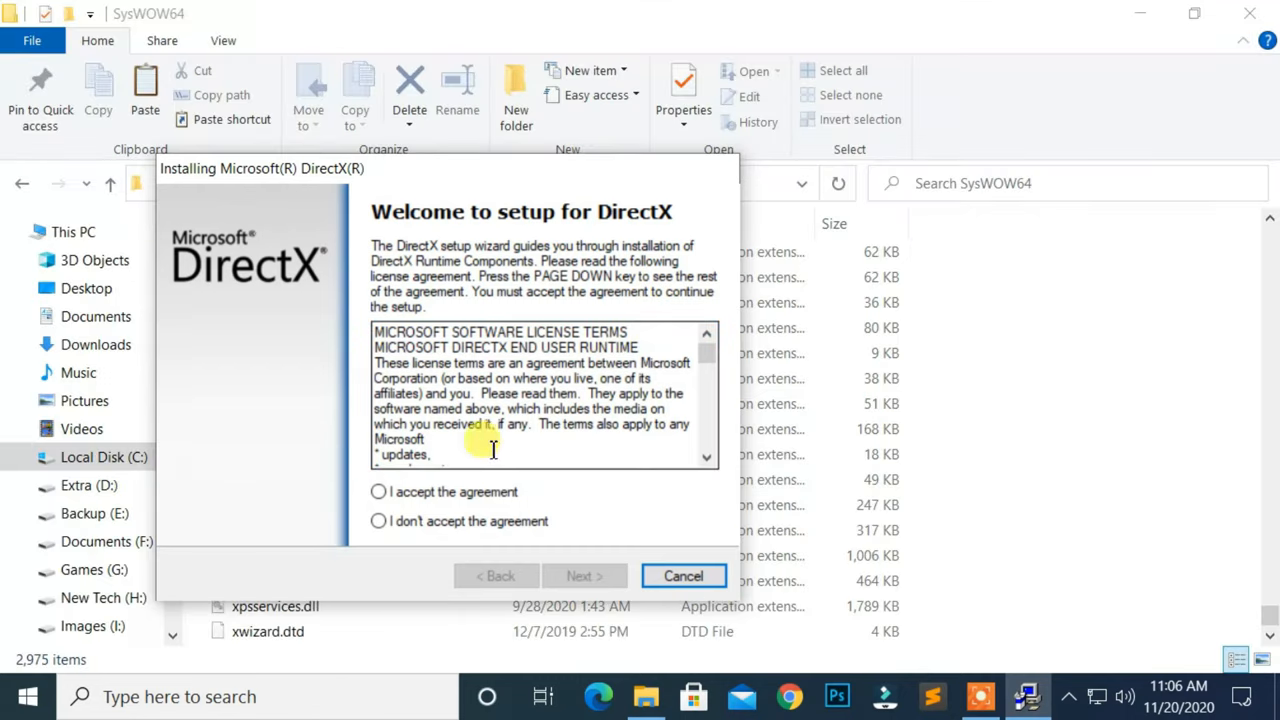
Step: Accept the license, decline the Bing Bar, install the DirectX runtime components and finish
click(584, 576)
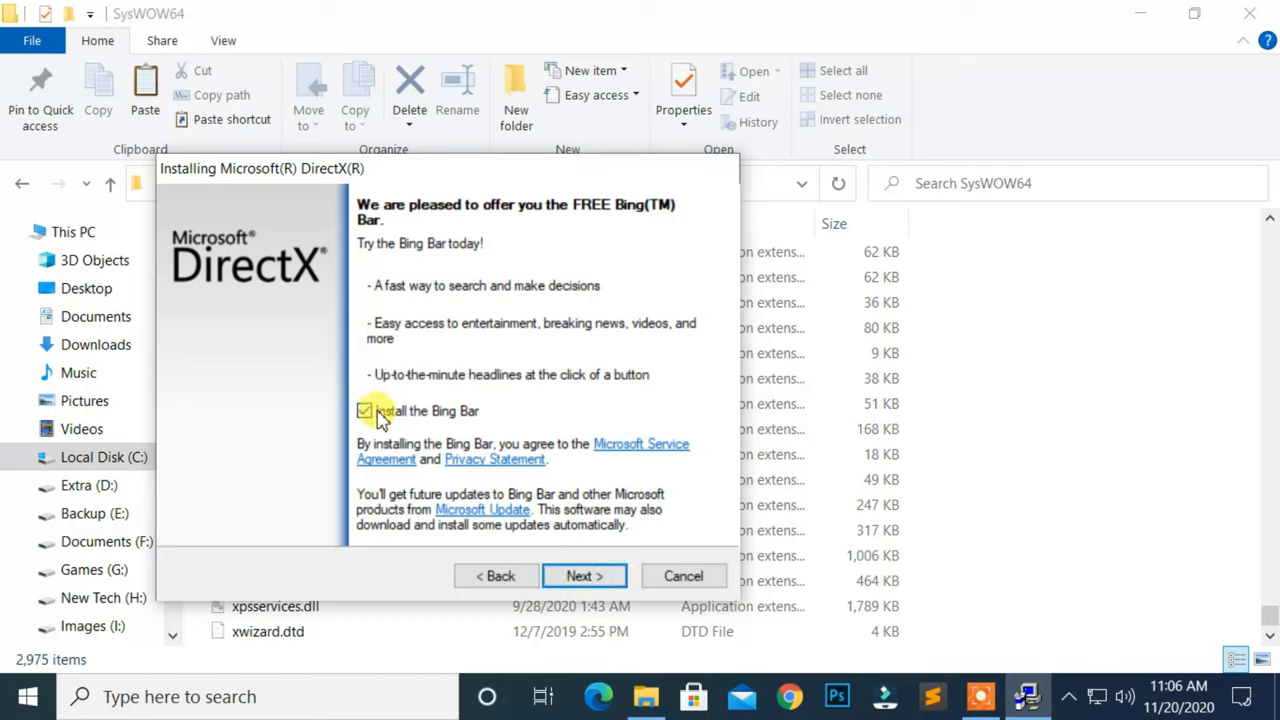
click(364, 412)
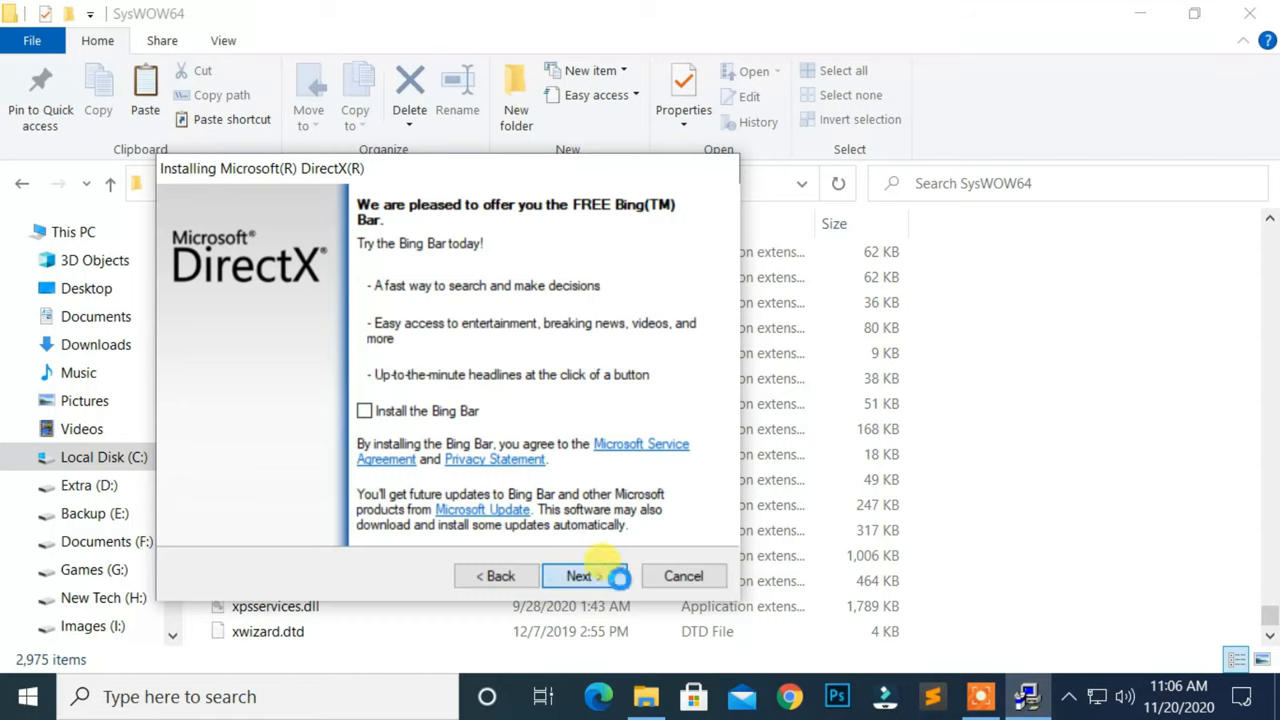
click(580, 576)
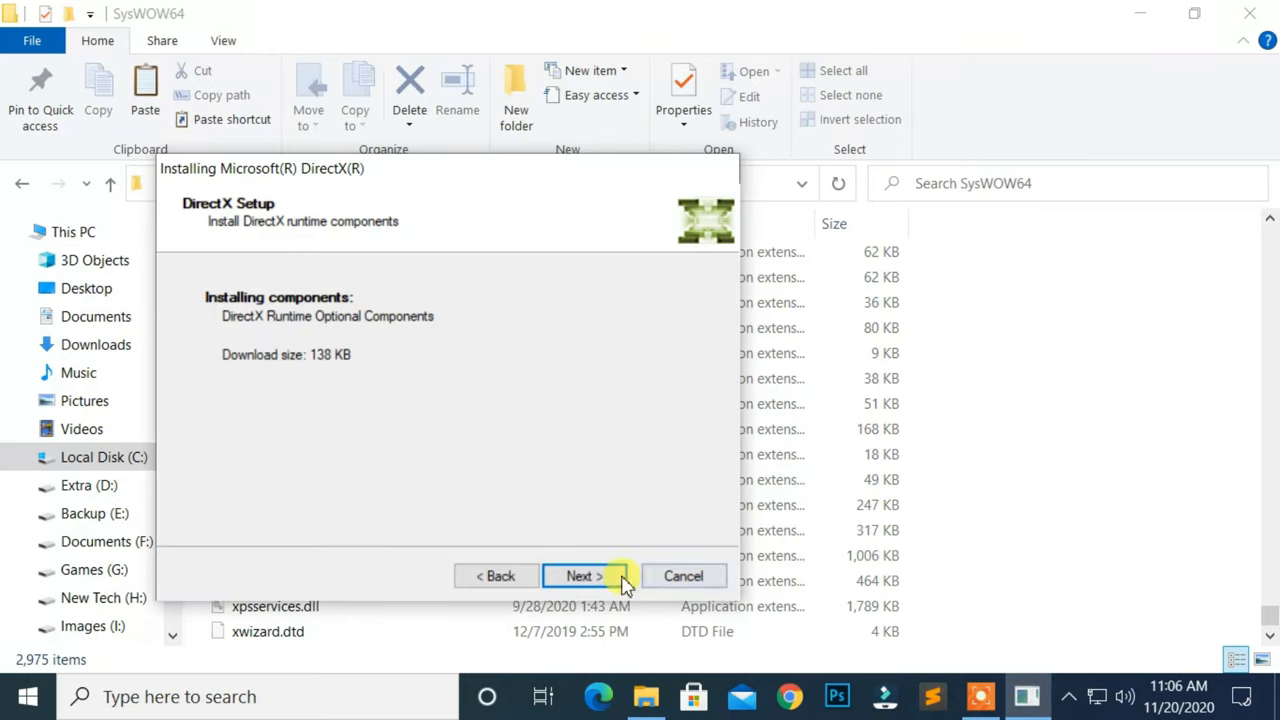
click(584, 576)
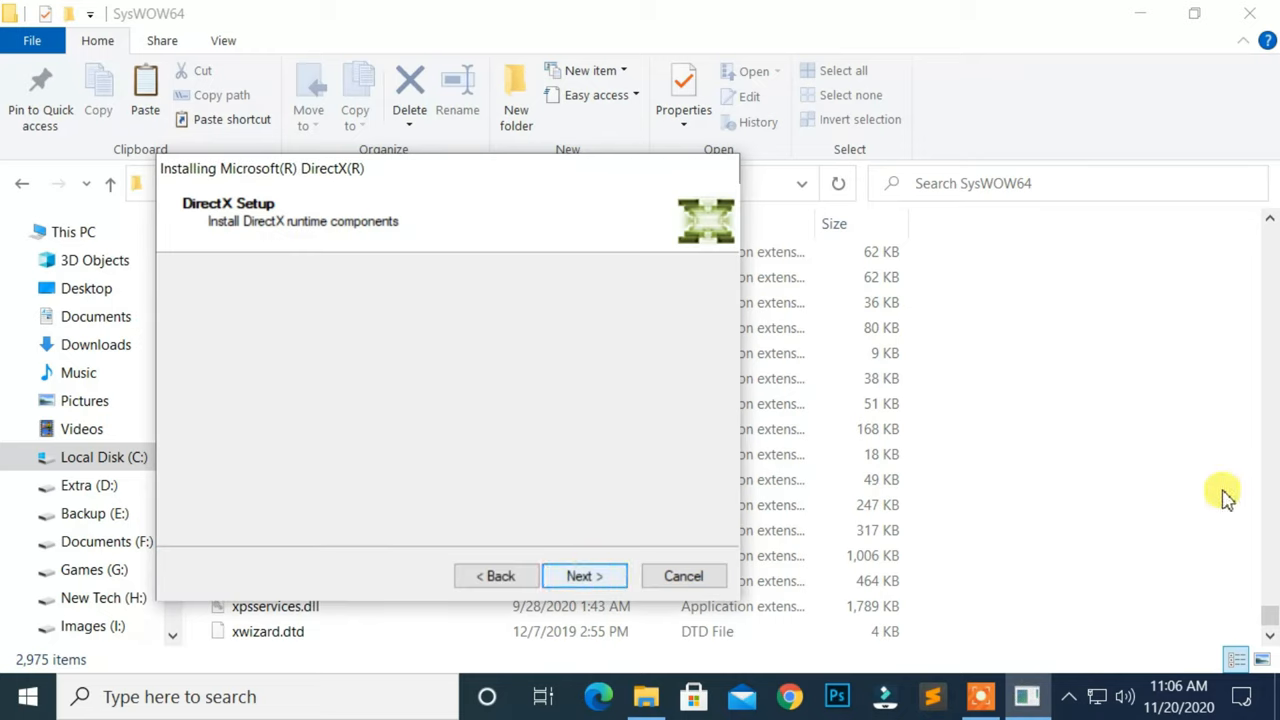
click(584, 576)
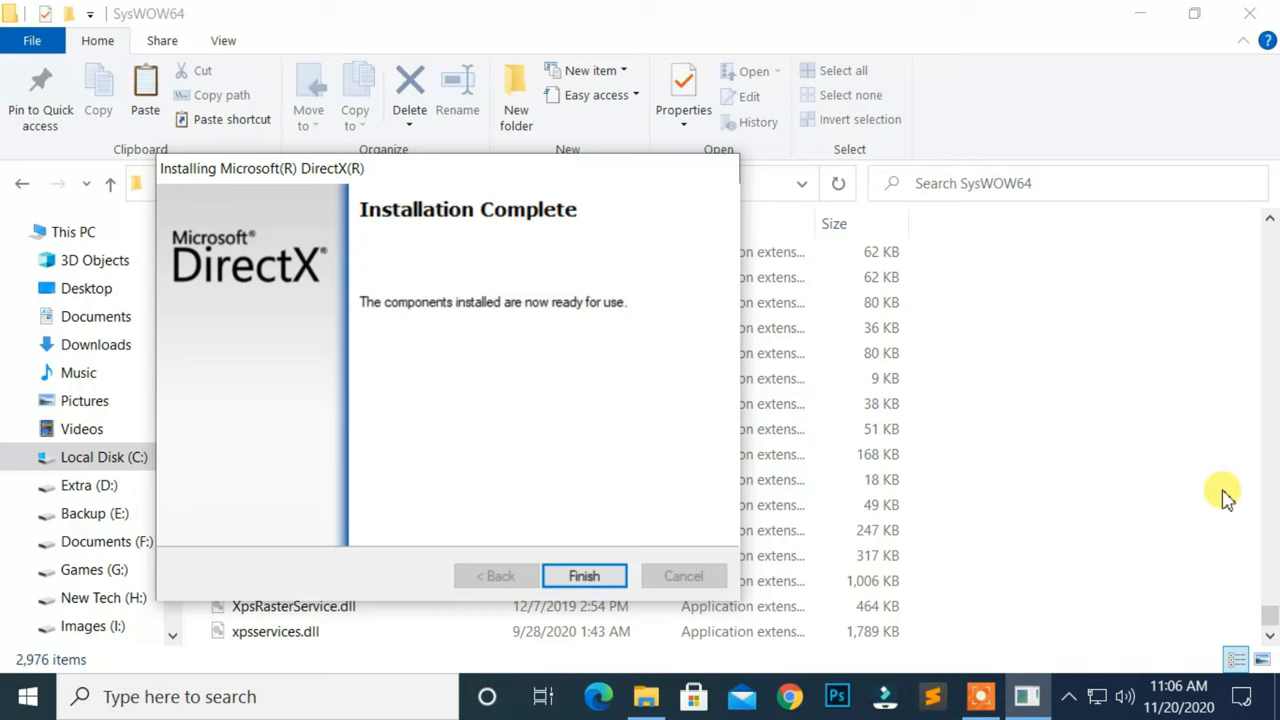
click(584, 576)
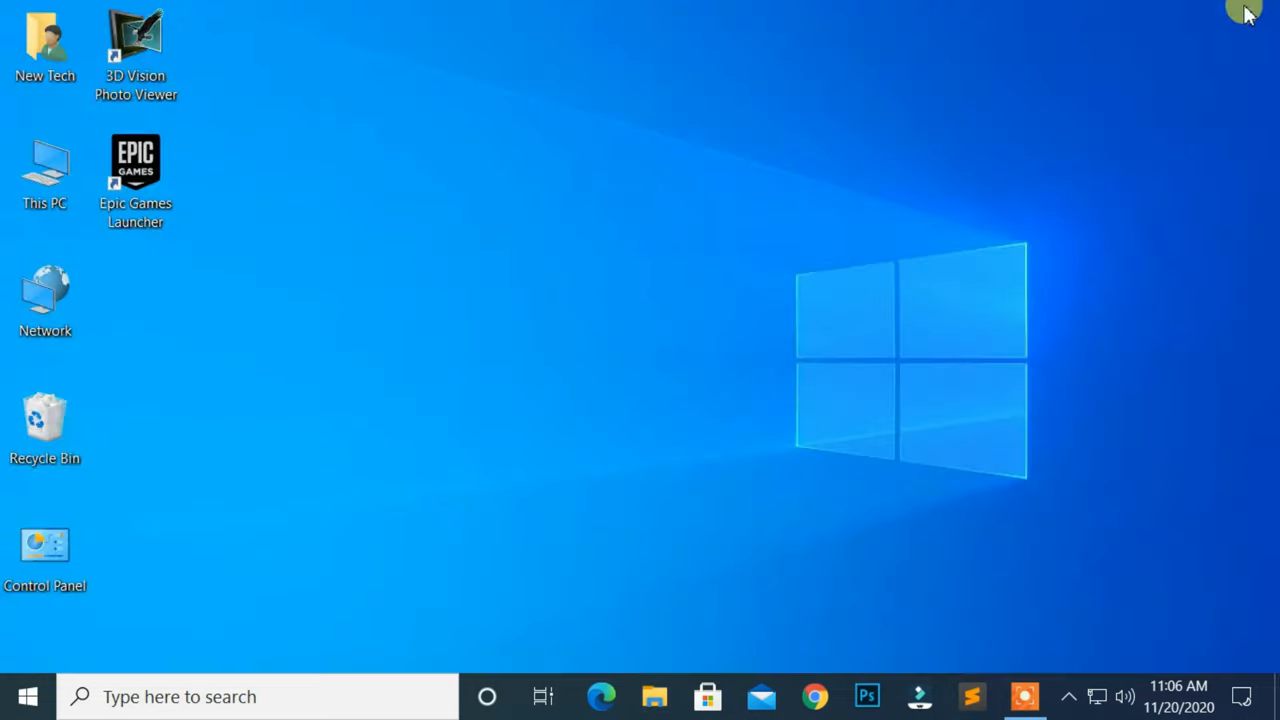
right_click(136, 164)
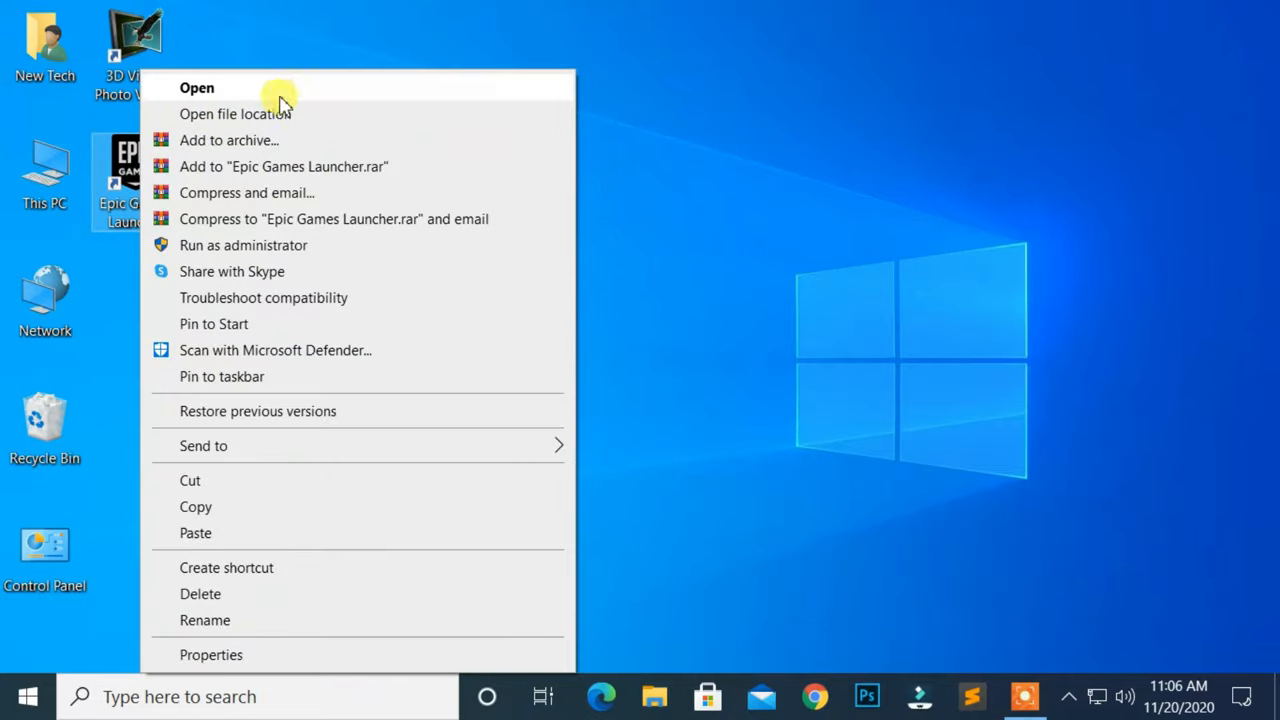
click(196, 88)
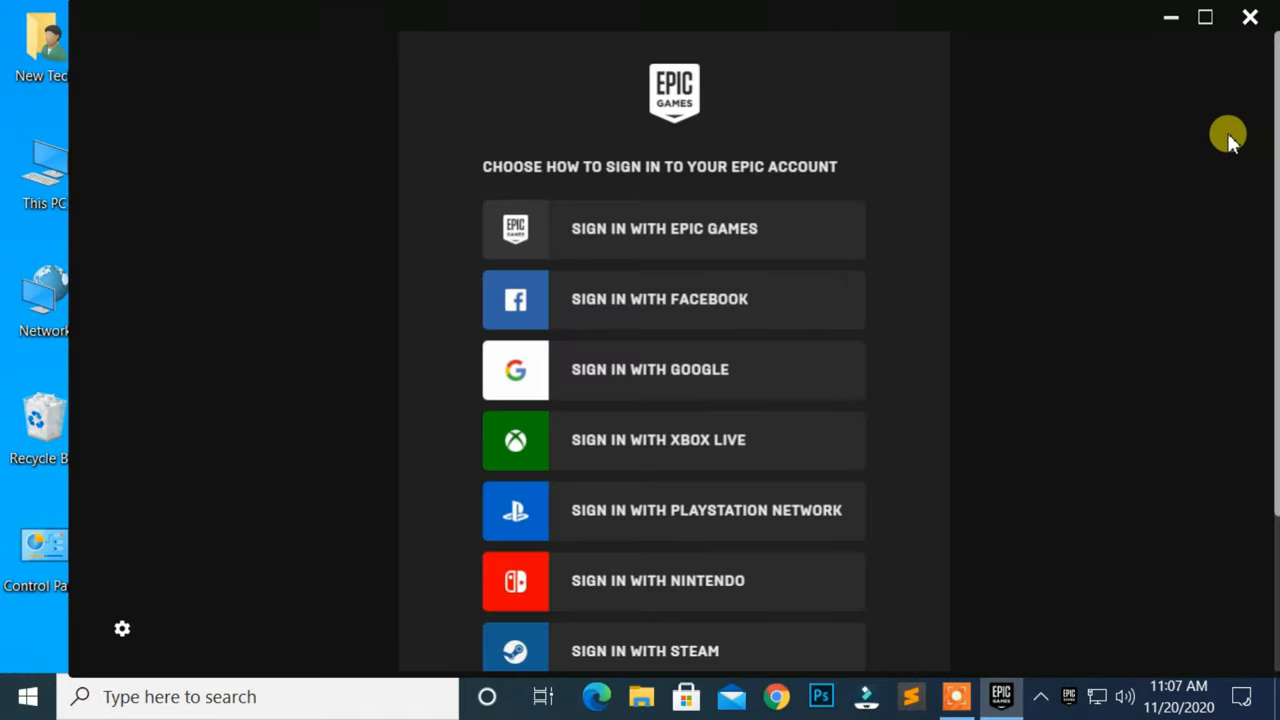
mouse_move(1250, 18)
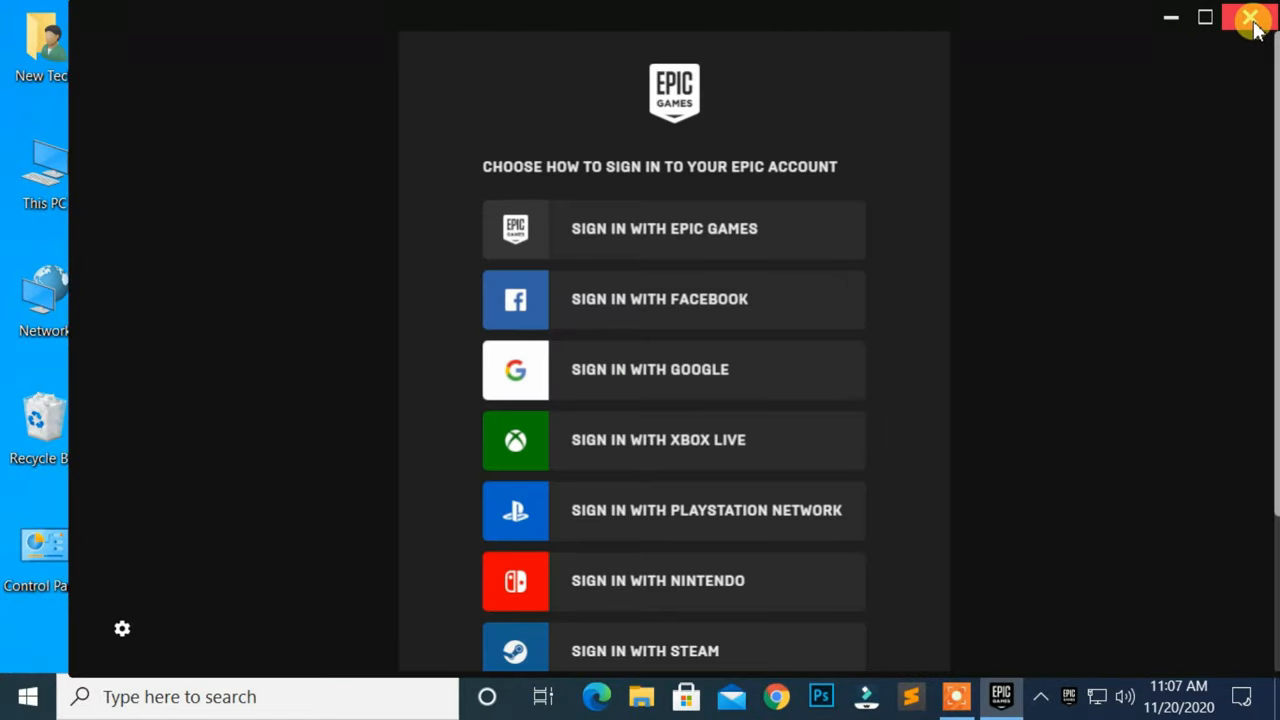
click(1252, 18)
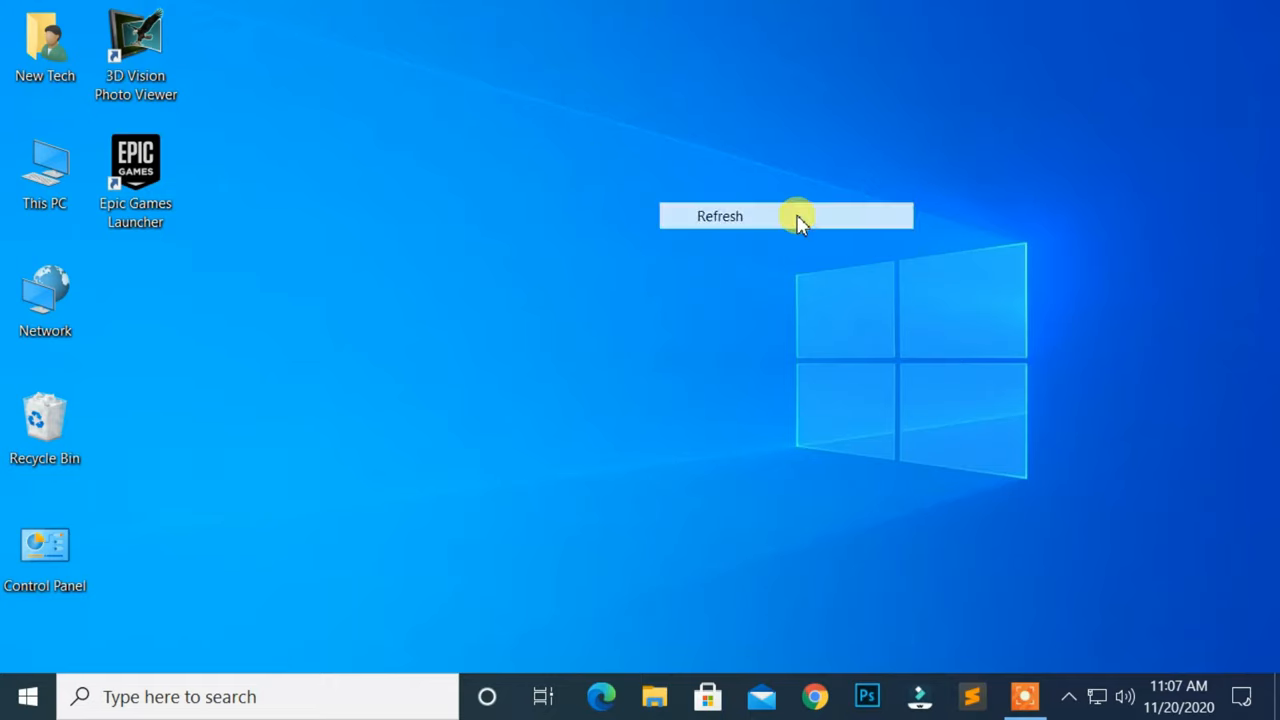
click(720, 216)
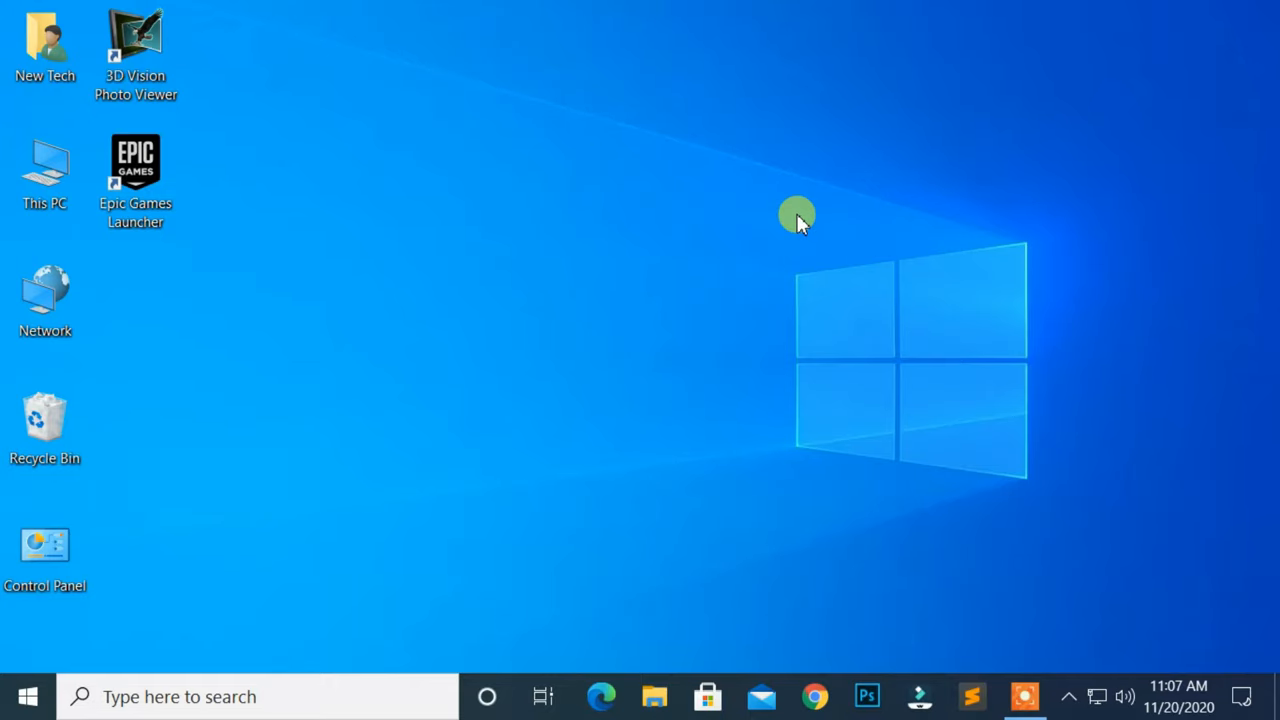